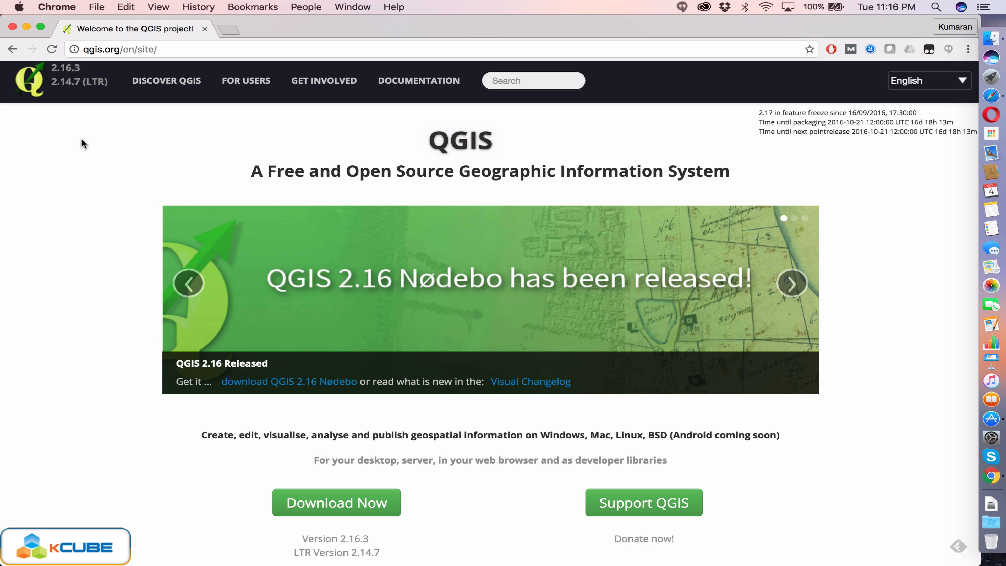
Step: Go from the QGIS home page to its download page with the Mac OS X section shown
click(792, 283)
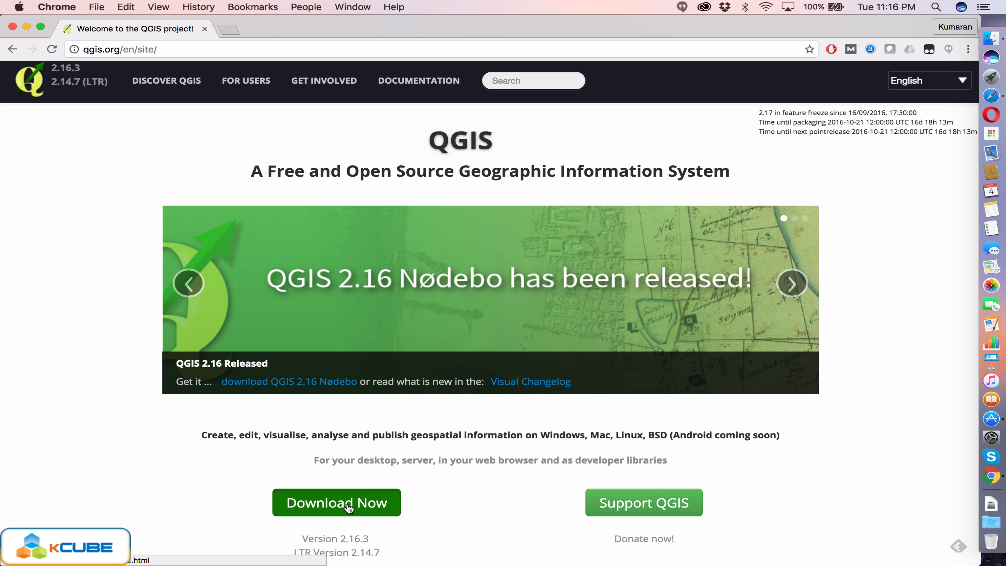
click(336, 502)
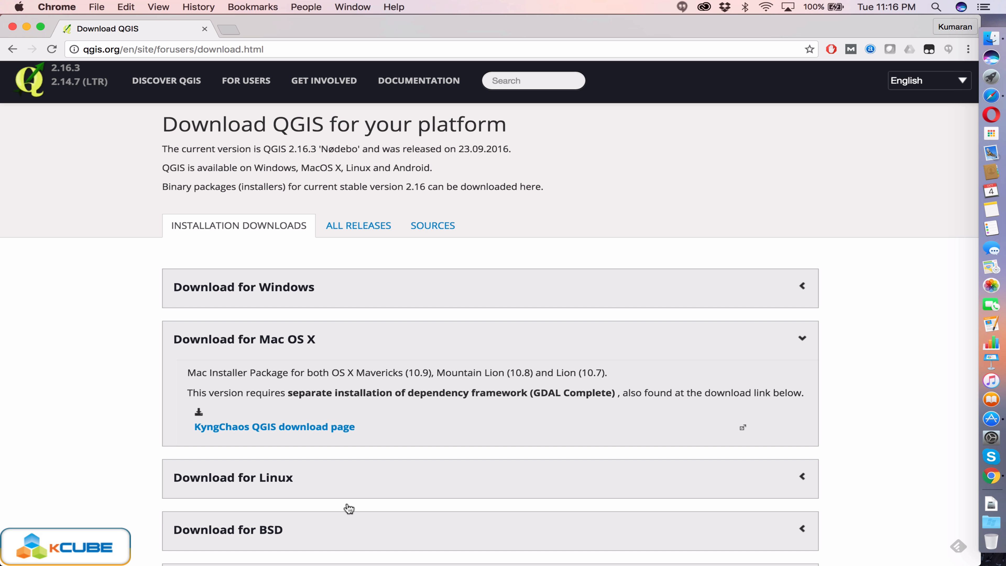
mouse_move(160, 352)
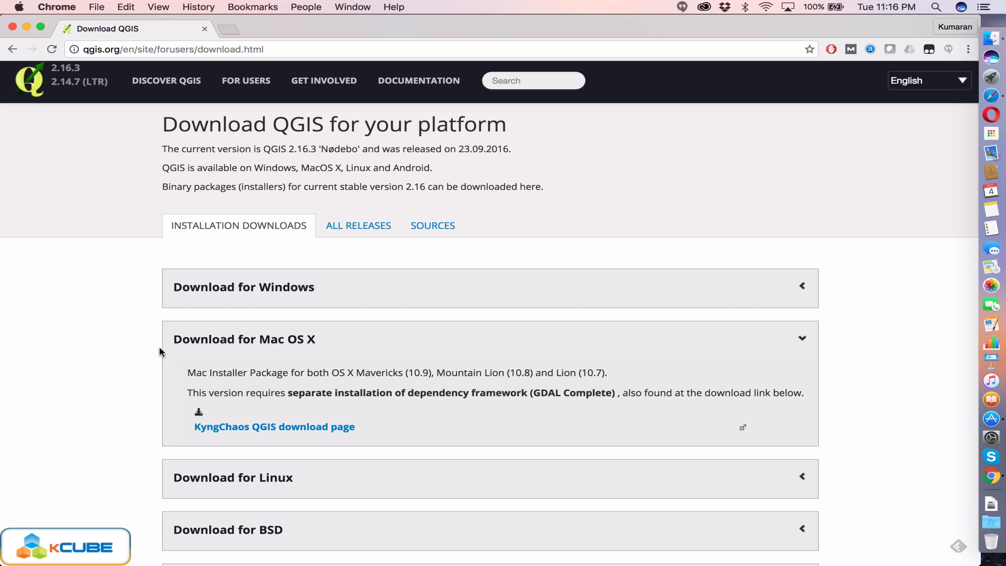
mouse_move(275, 354)
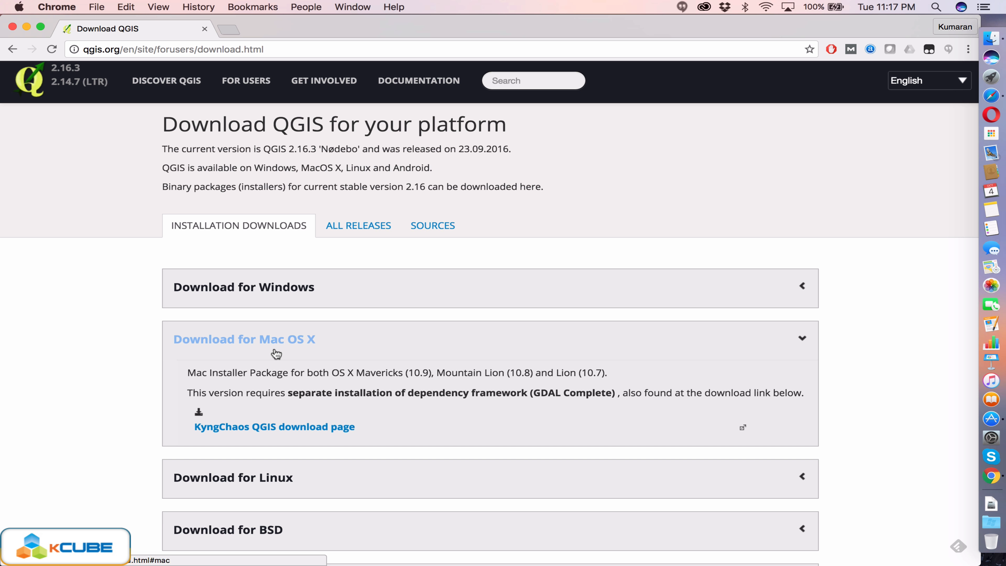
mouse_move(267, 432)
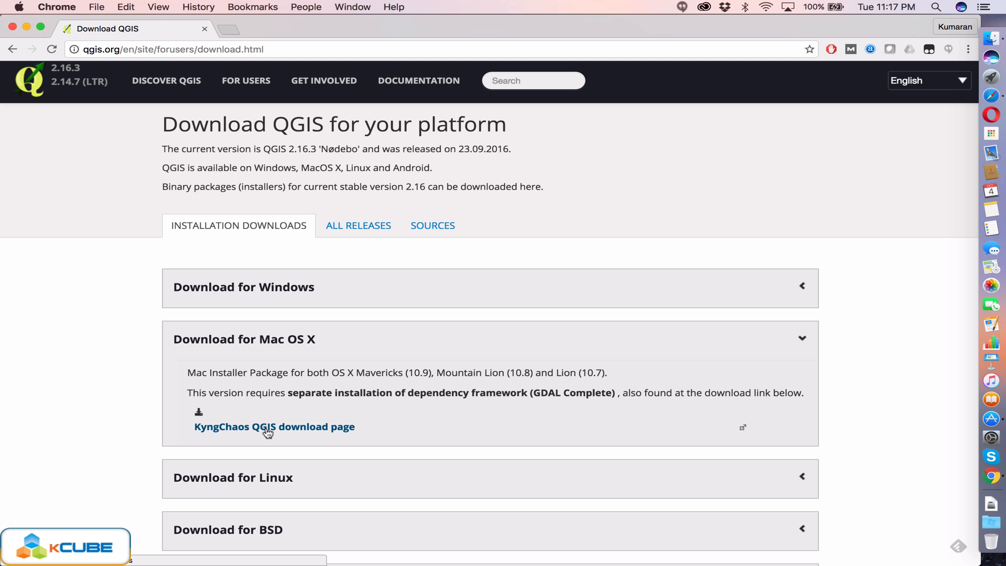
Step: Follow the link to the KyngChaos QGIS download page offering the 2.16.3-1 installer
click(275, 426)
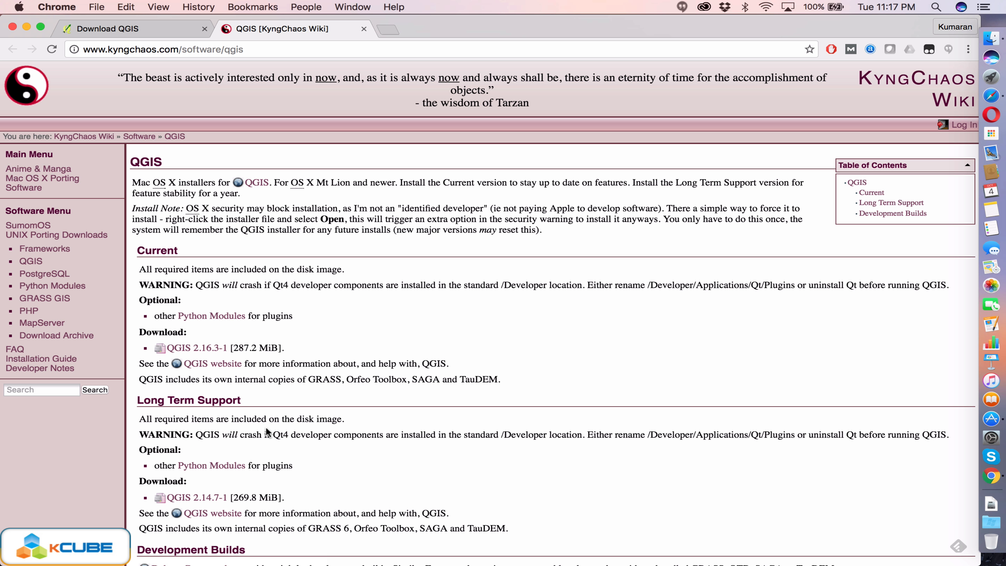
mouse_move(217, 277)
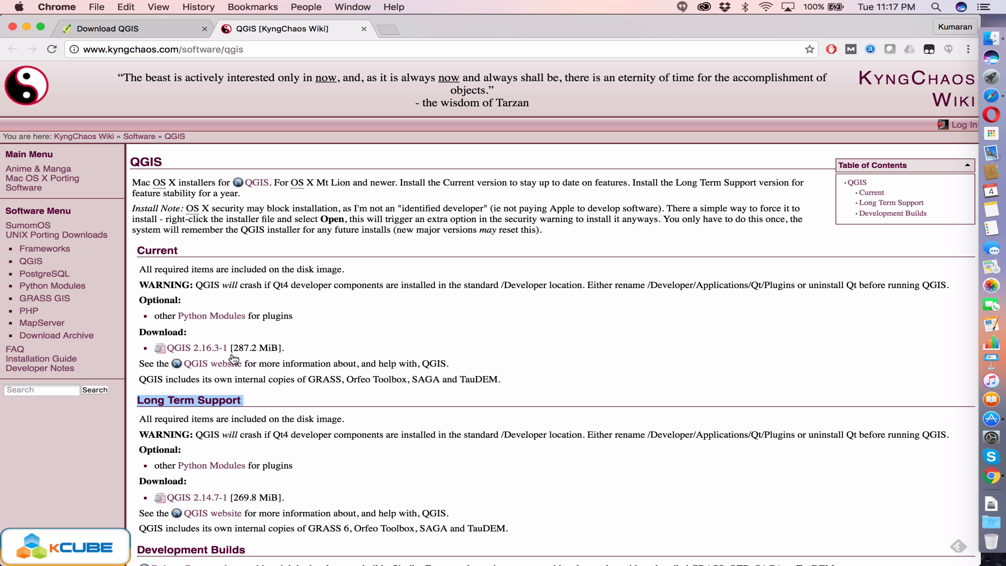
mouse_move(249, 428)
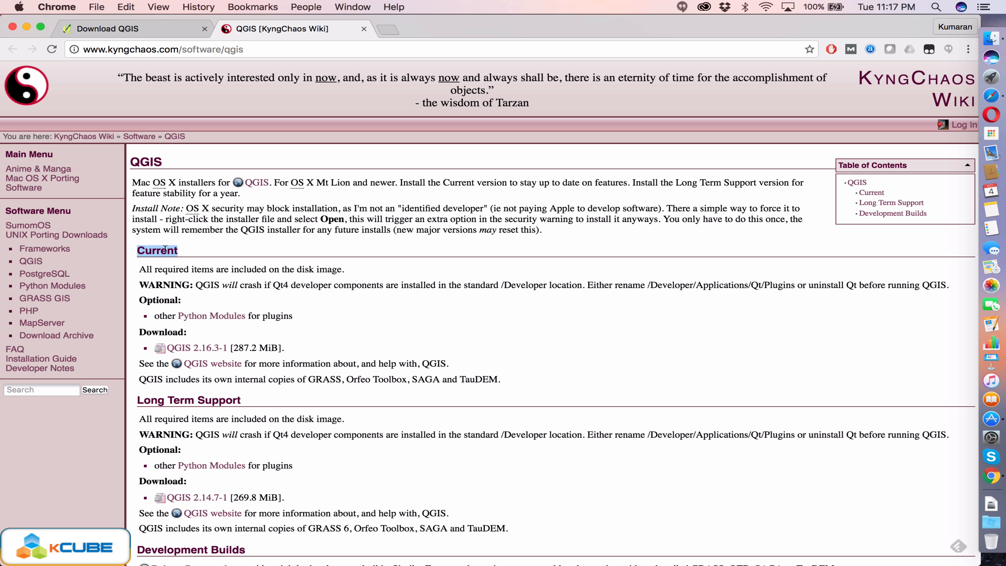
mouse_move(197, 348)
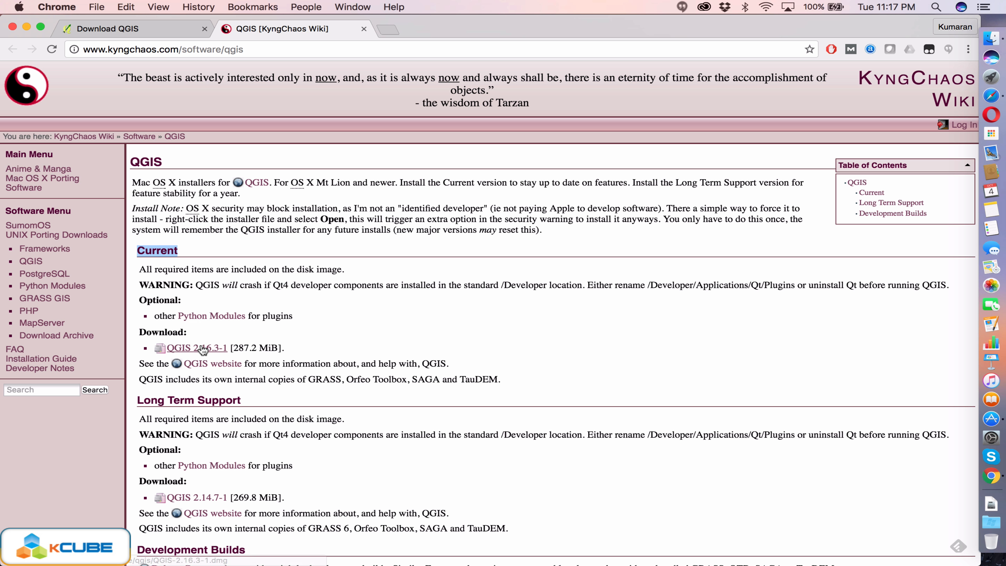
mouse_move(195, 348)
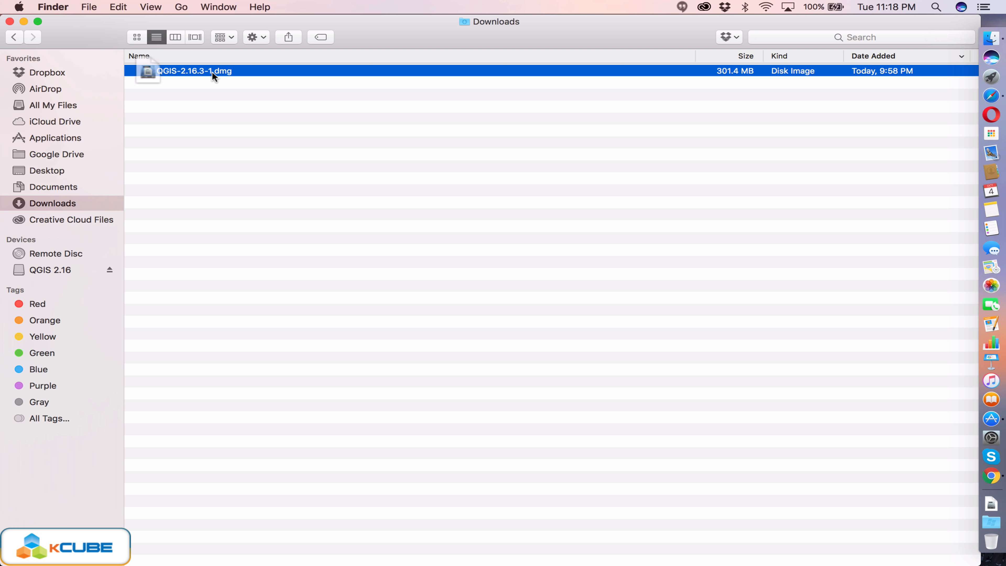
Step: Mount QGIS-2.16.3-1.dmg from Downloads so its packages appear in Finder
double_click(195, 71)
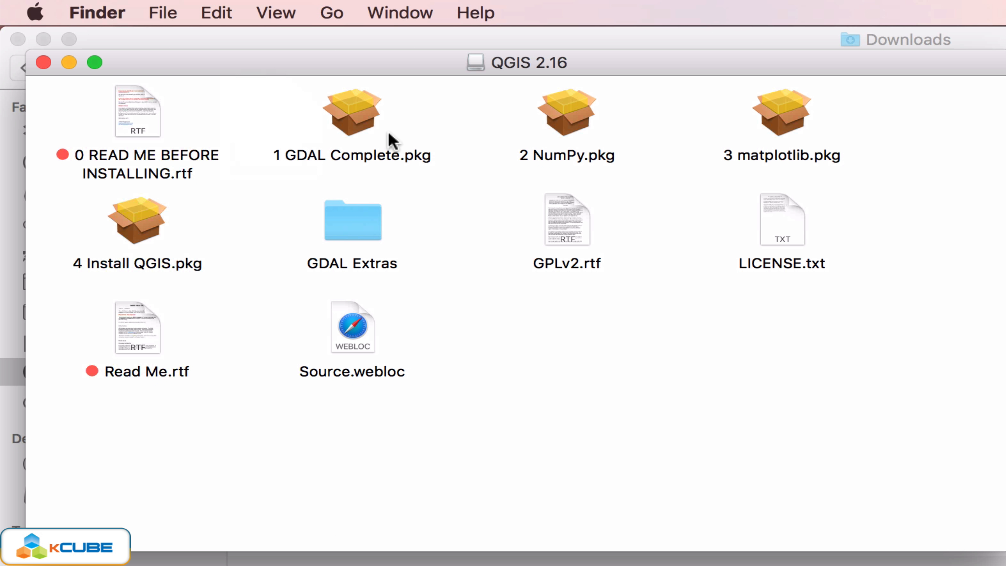
mouse_move(178, 165)
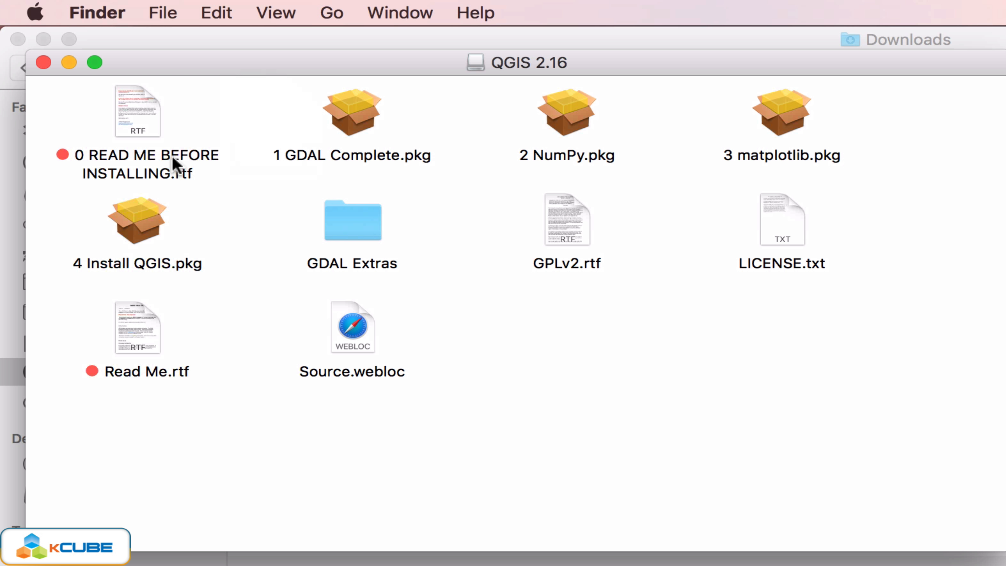
double_click(137, 111)
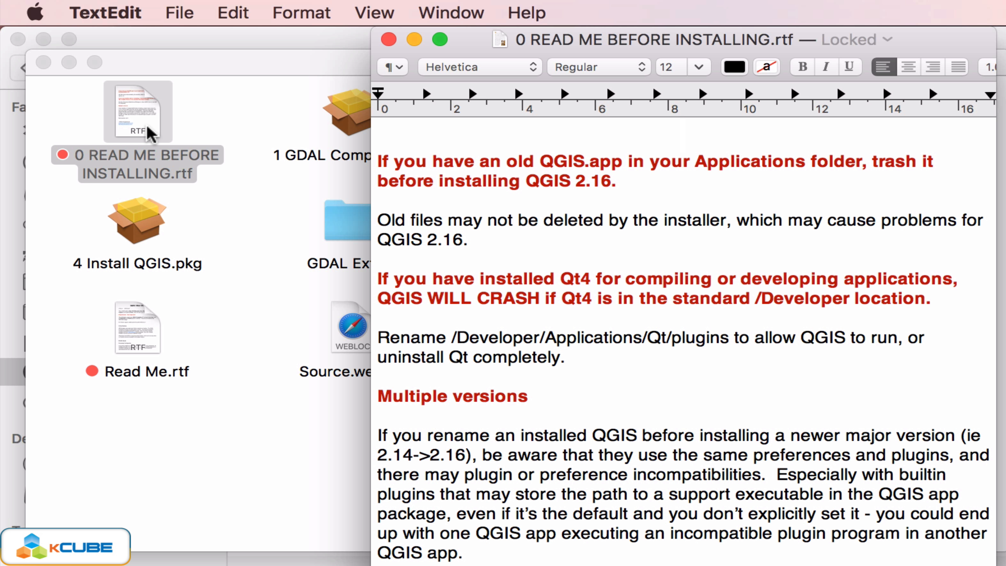
click(683, 137)
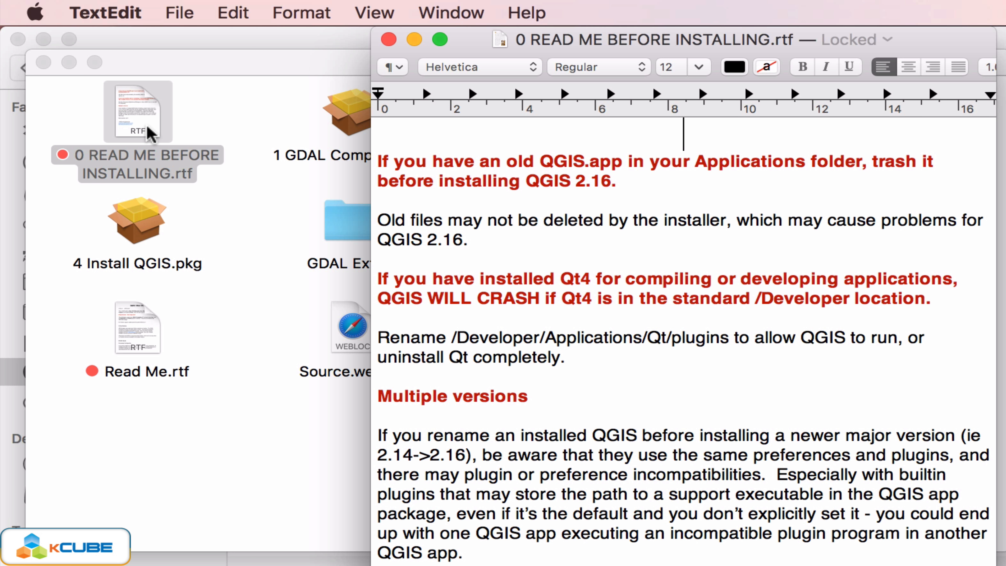
mouse_move(337, 76)
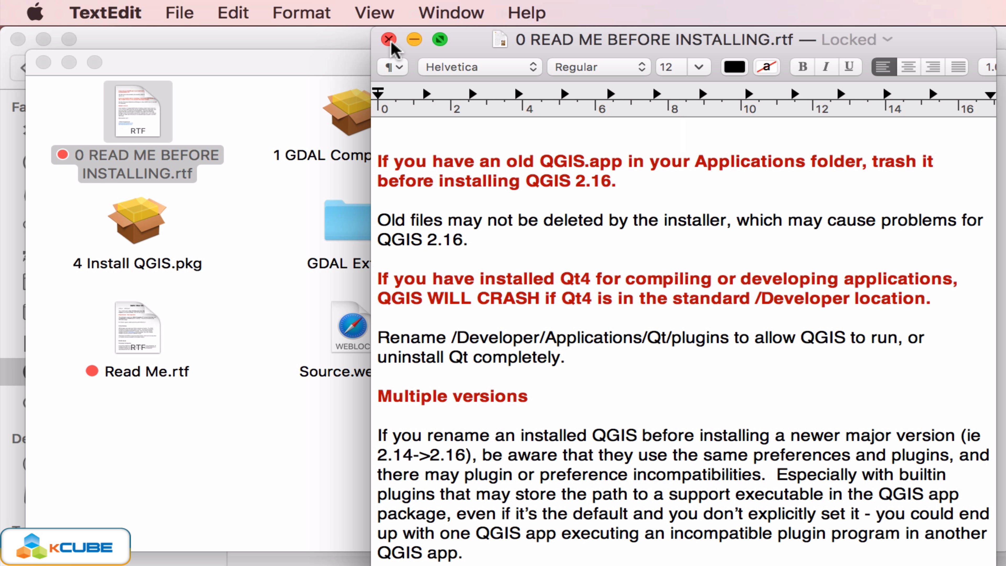
click(388, 40)
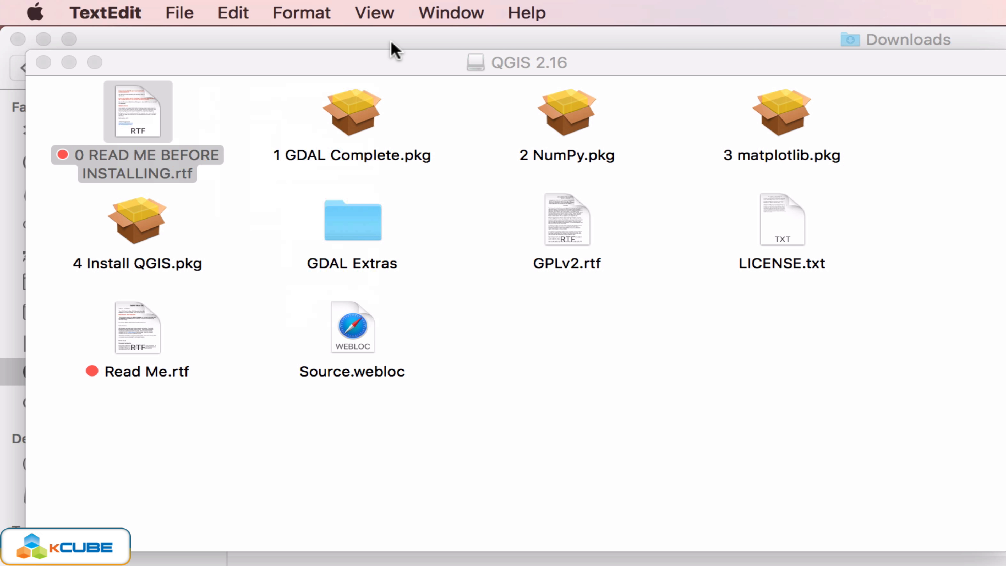
mouse_move(362, 162)
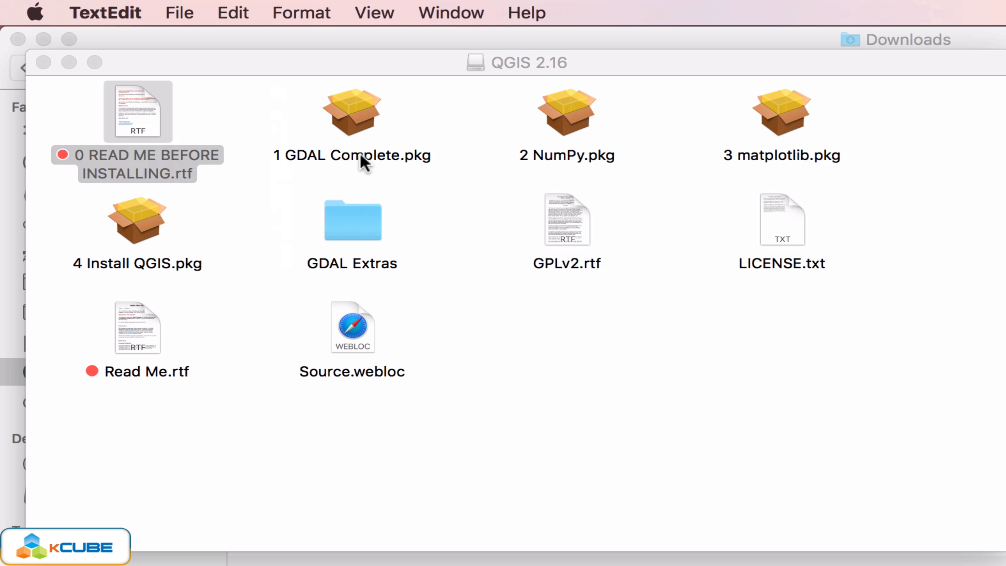
mouse_move(350, 128)
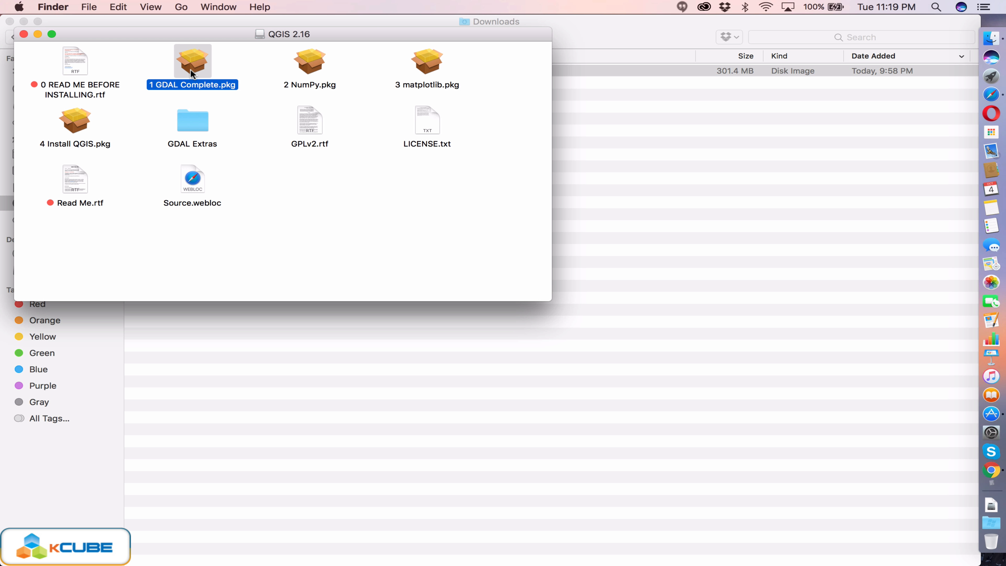
Step: Start the 1 GDAL Complete.pkg installer, allowing the unidentified-developer package to open
right_click(192, 61)
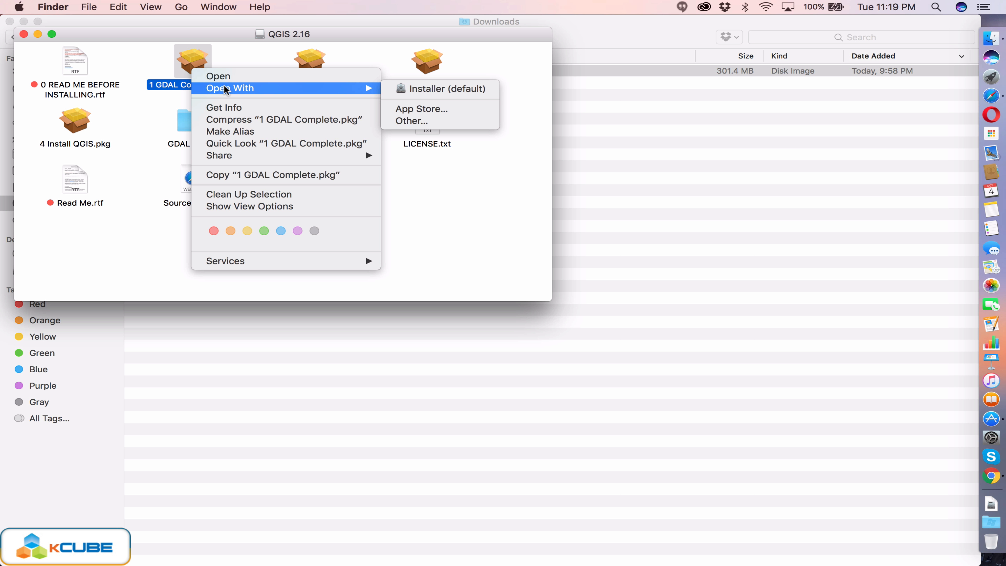
mouse_move(363, 91)
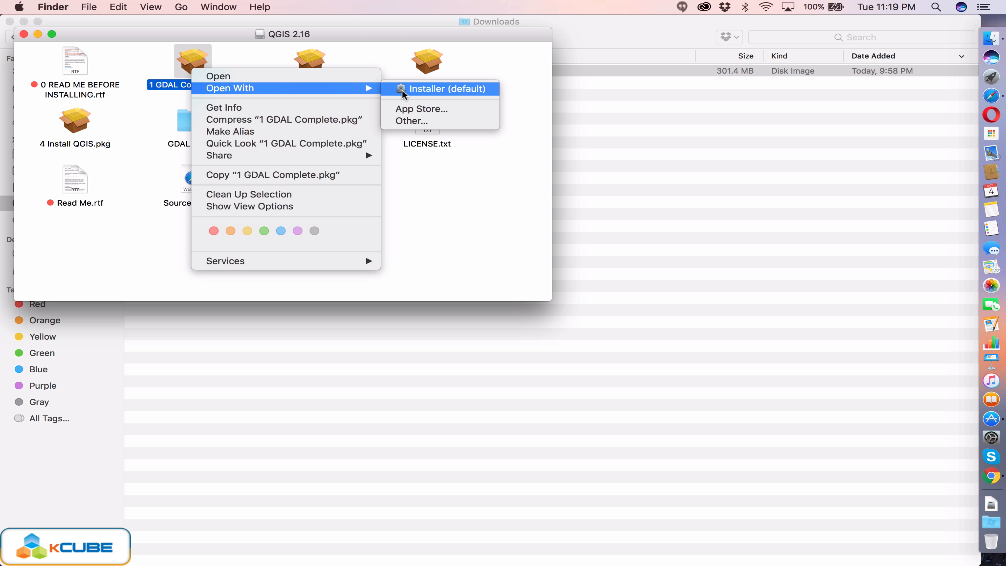
click(445, 88)
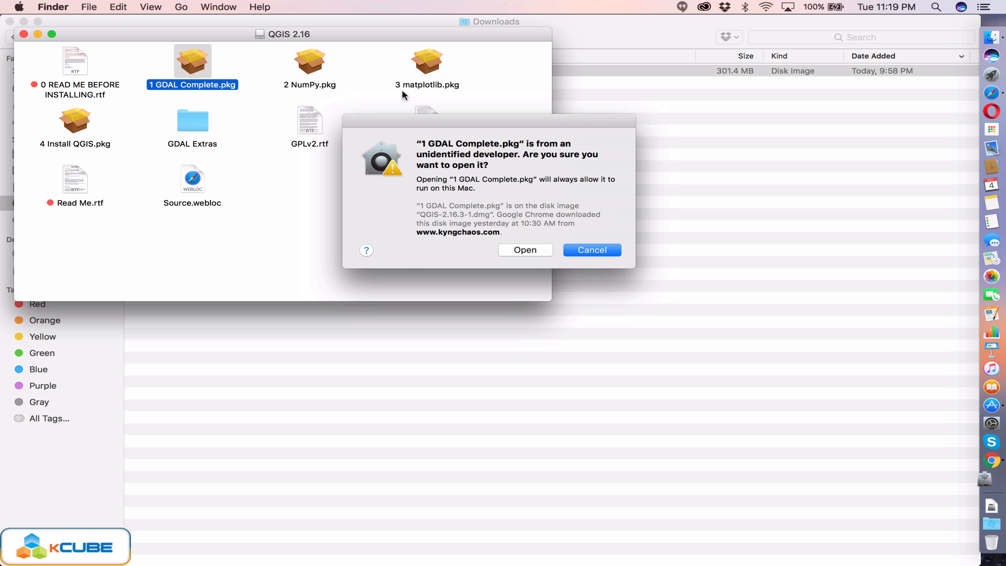
mouse_move(526, 250)
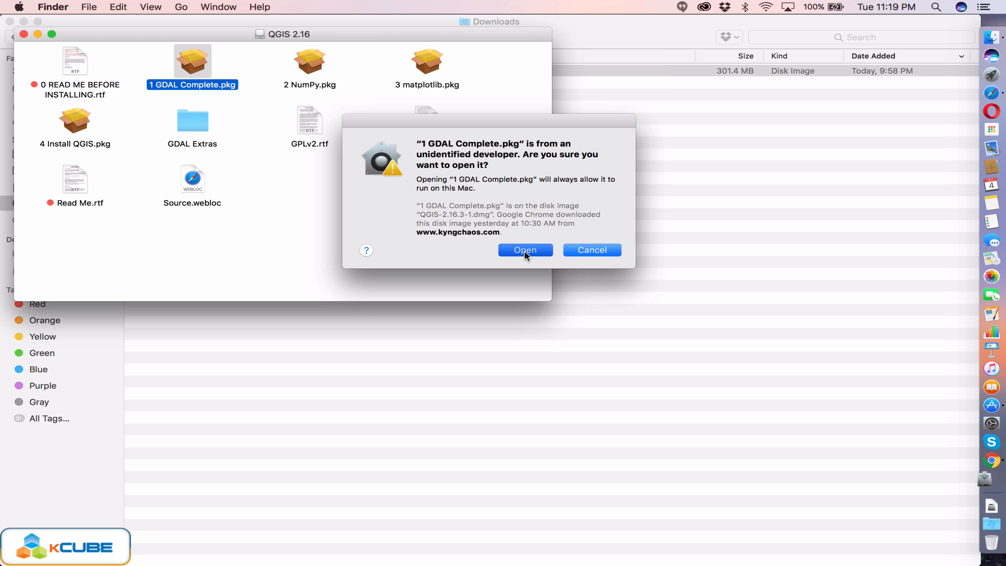
click(524, 249)
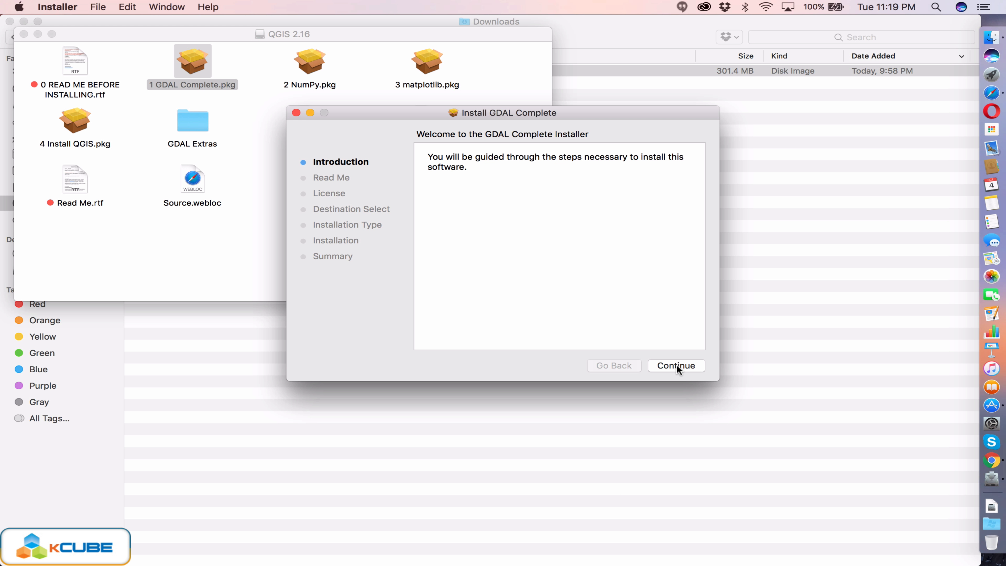
Step: Step through the GDAL Complete introduction, read me and license, agreeing to the terms
click(676, 365)
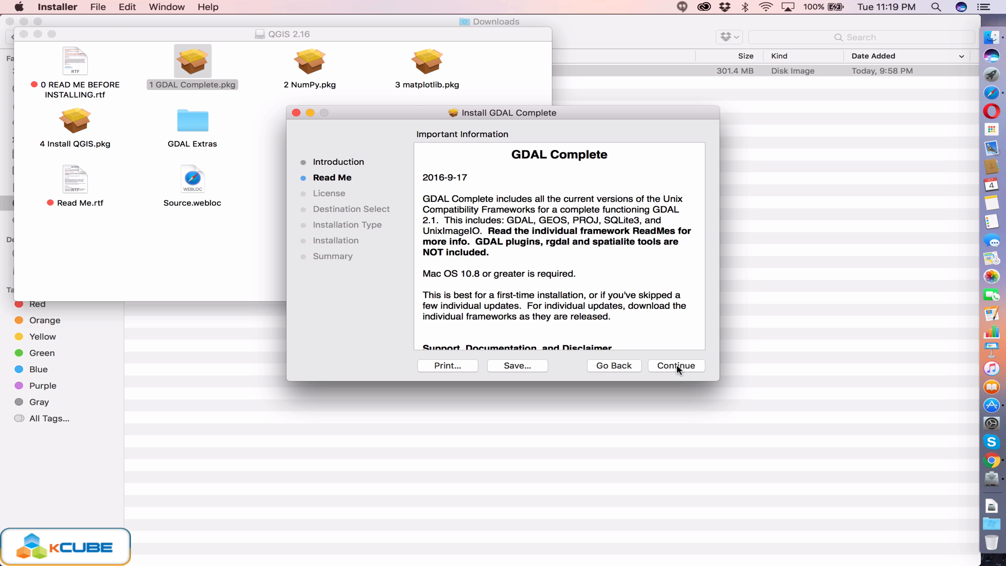
click(675, 366)
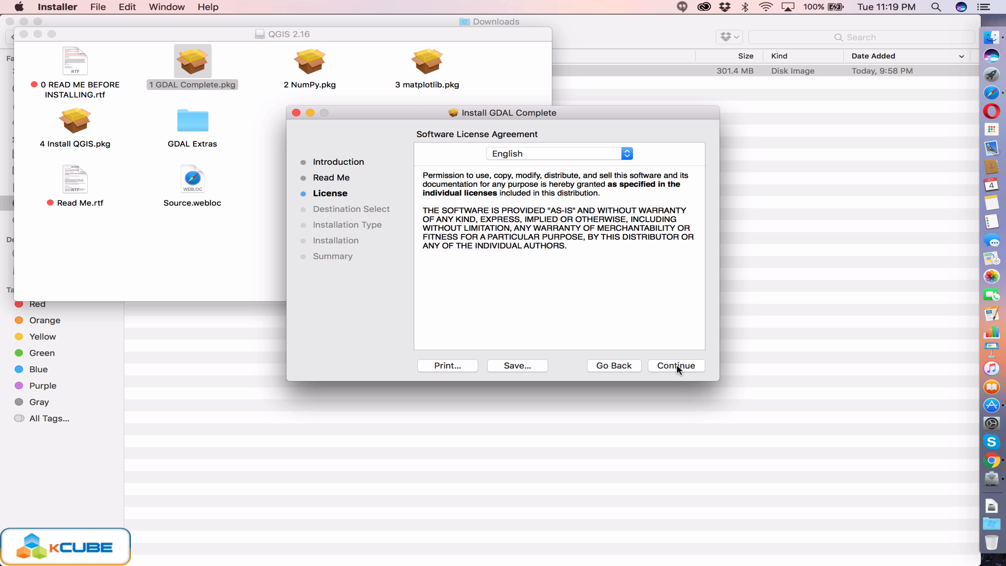
click(675, 366)
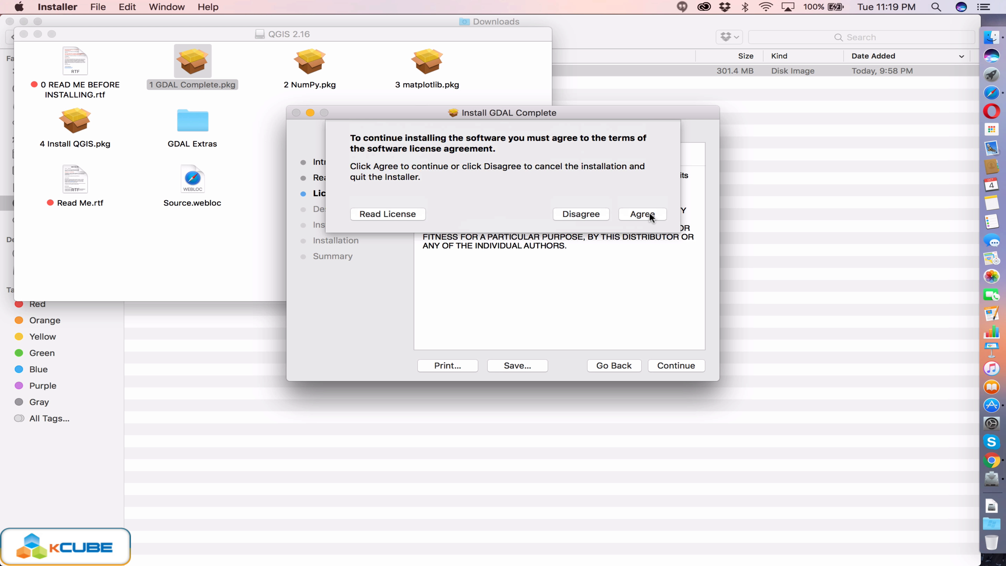
click(642, 214)
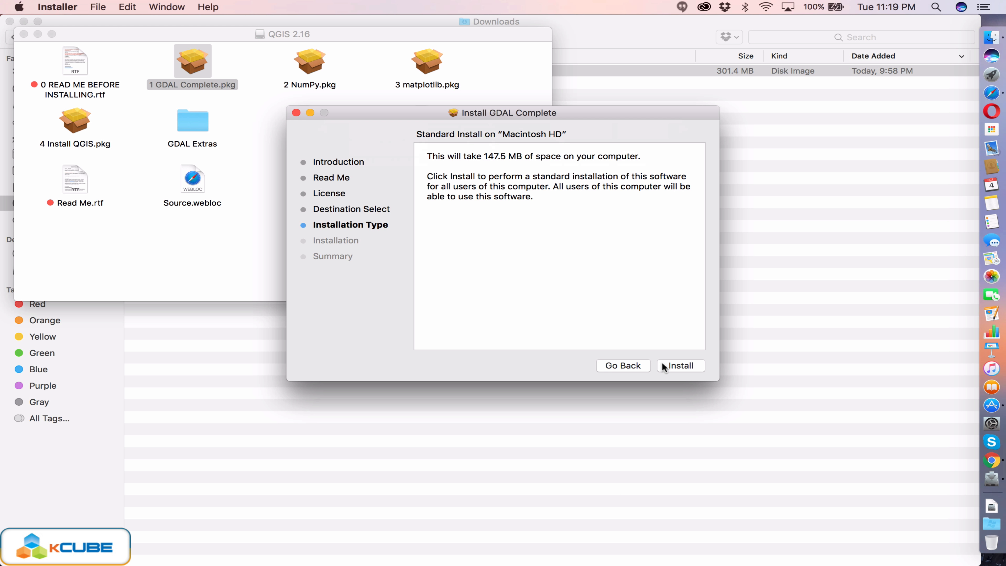
click(681, 365)
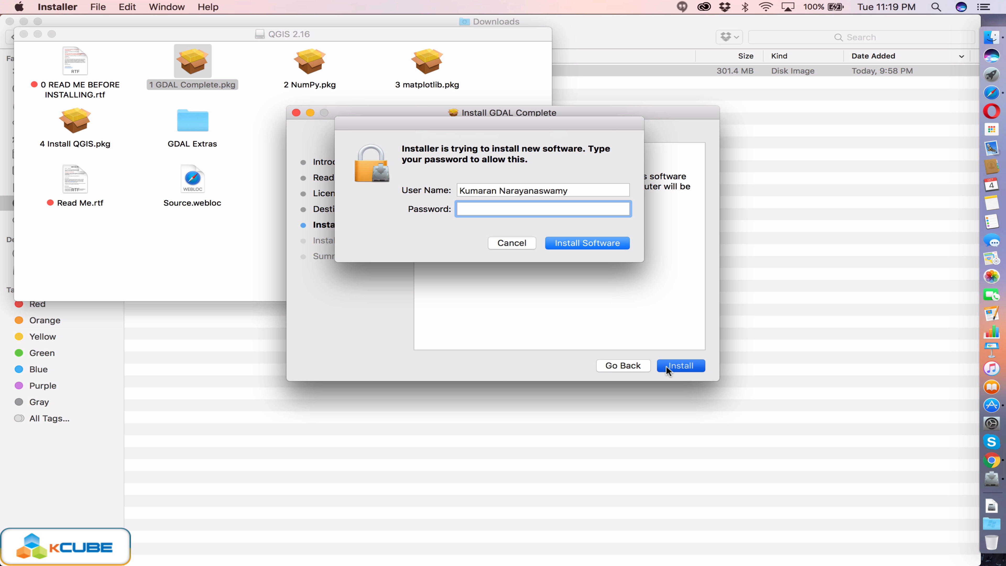
Step: Authorize the GDAL Complete install with the password, then close it keeping the installer package
text(••••)
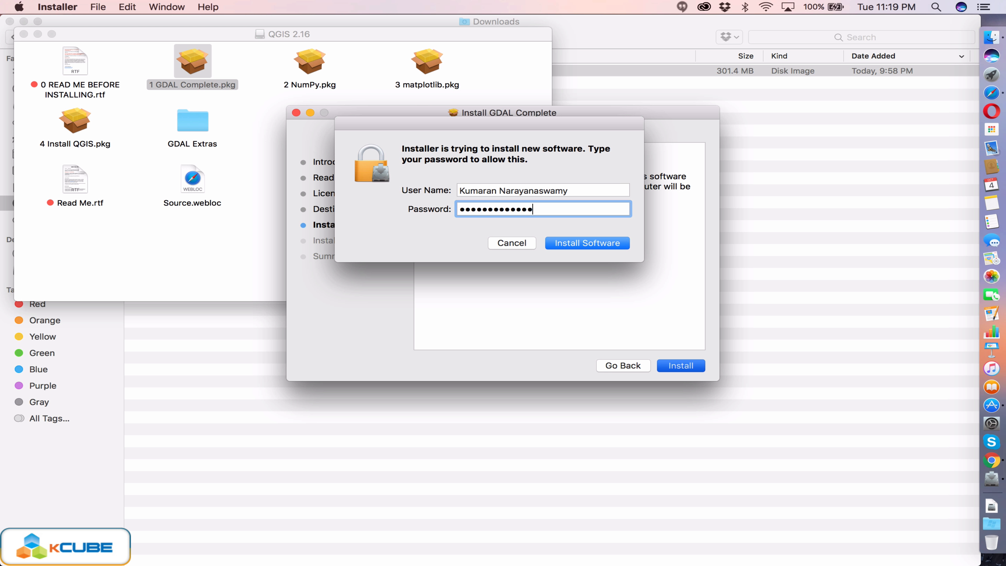
mouse_move(551, 257)
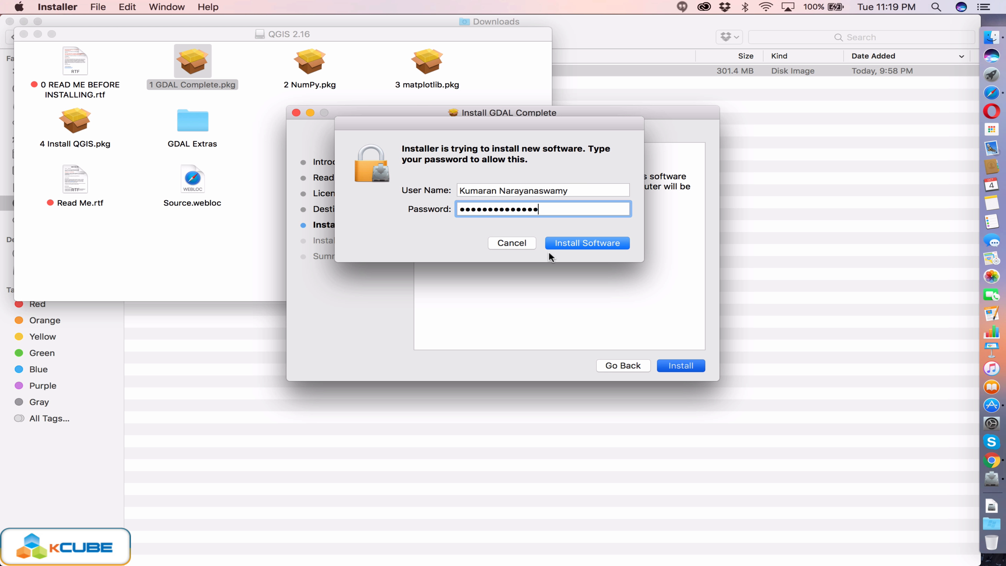
click(585, 243)
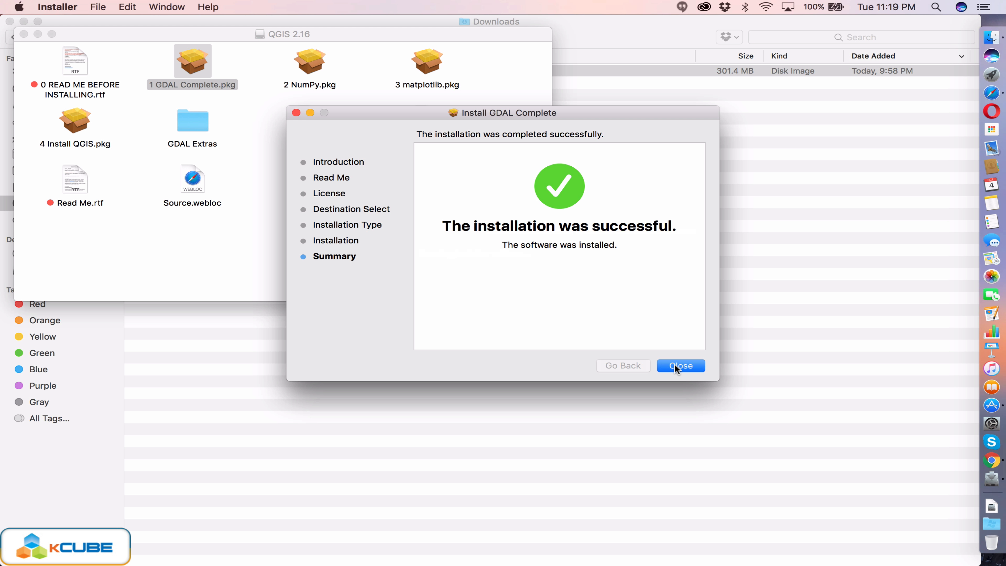
click(680, 365)
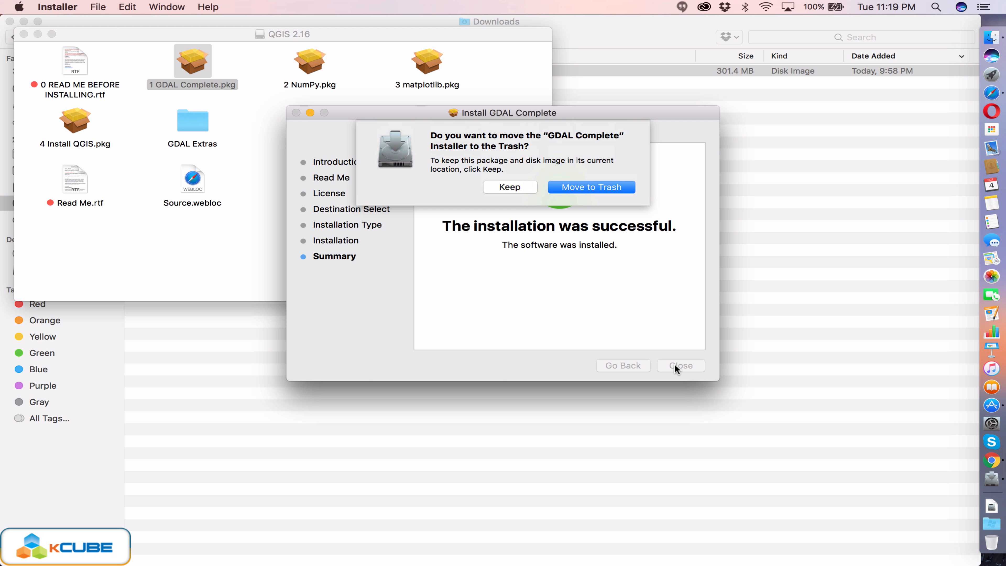
mouse_move(509, 170)
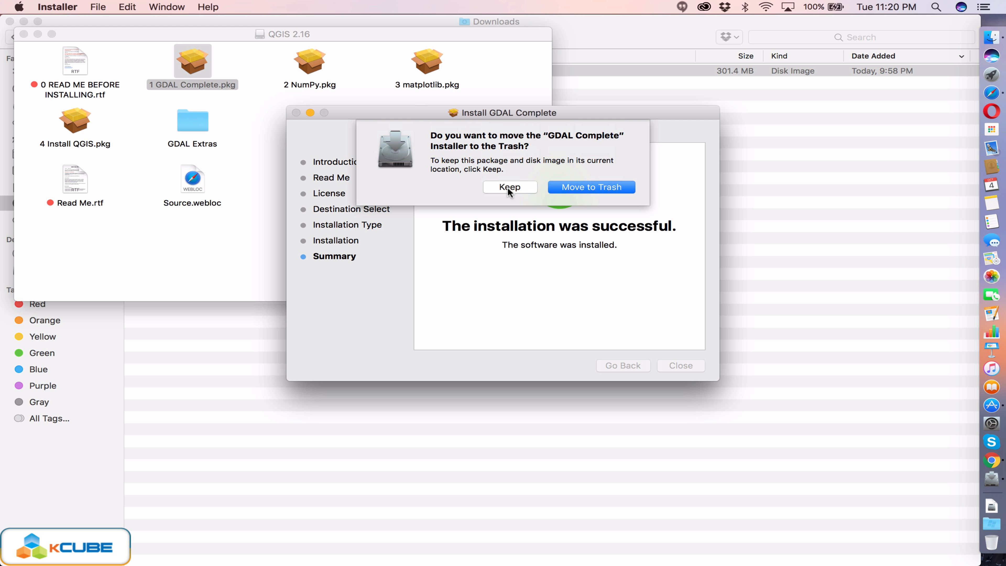
click(509, 186)
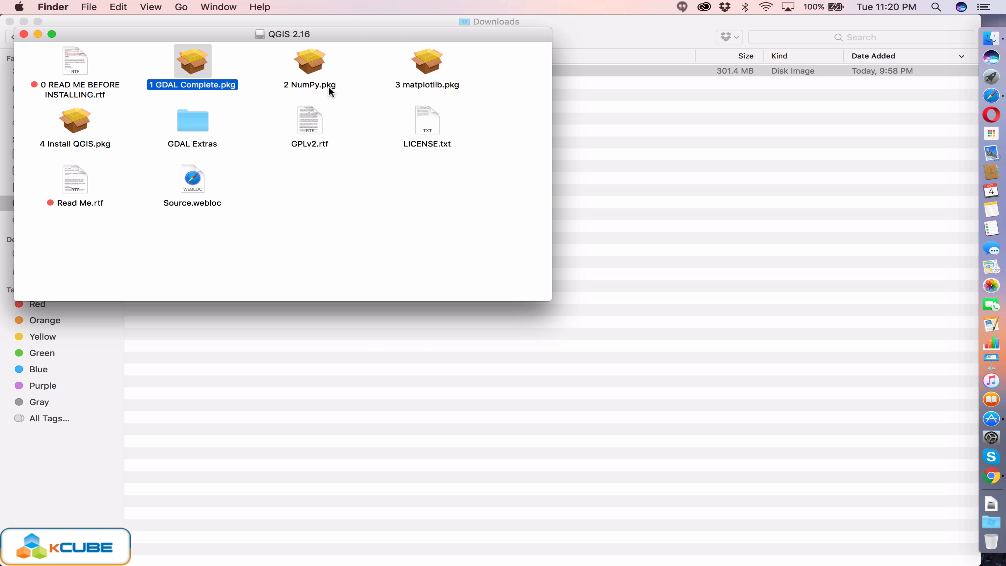
Step: Start the 2 NumPy.pkg installer and agree to its license terms
click(309, 64)
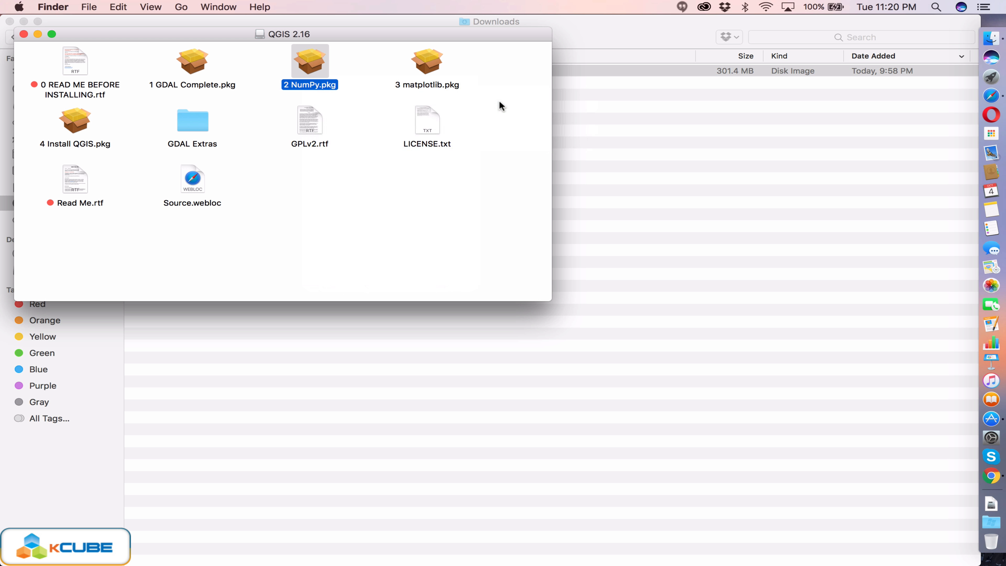
double_click(310, 60)
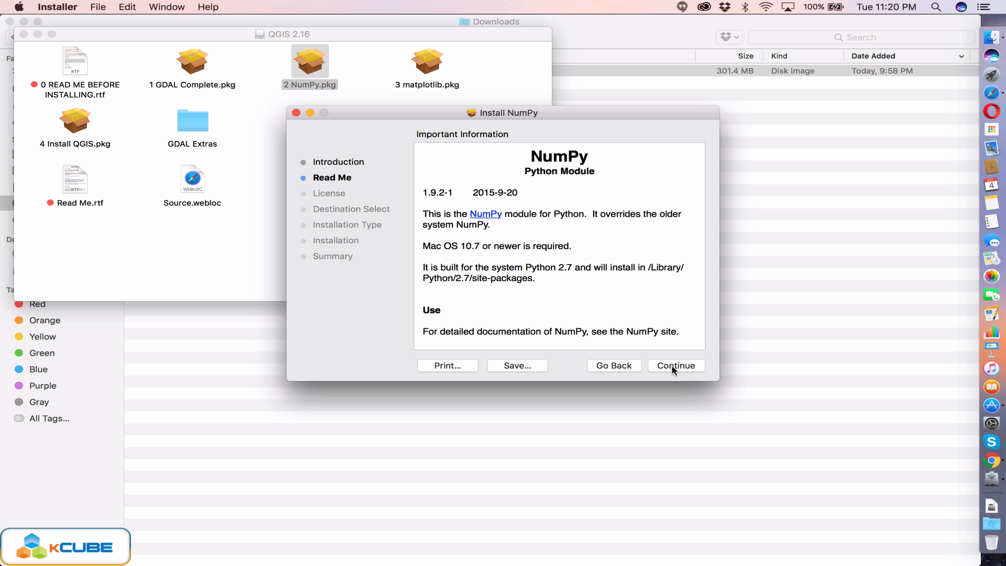
click(675, 365)
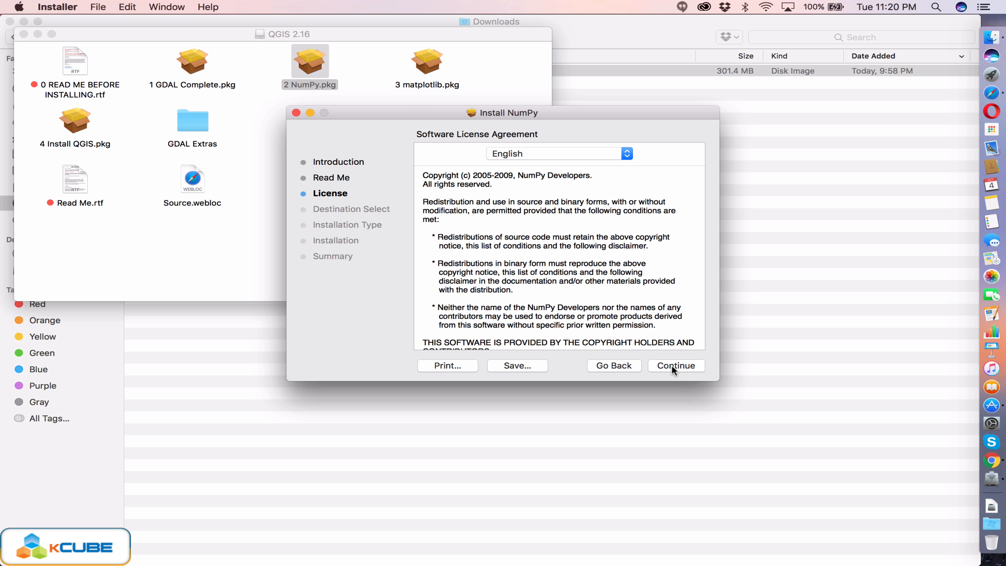
click(676, 365)
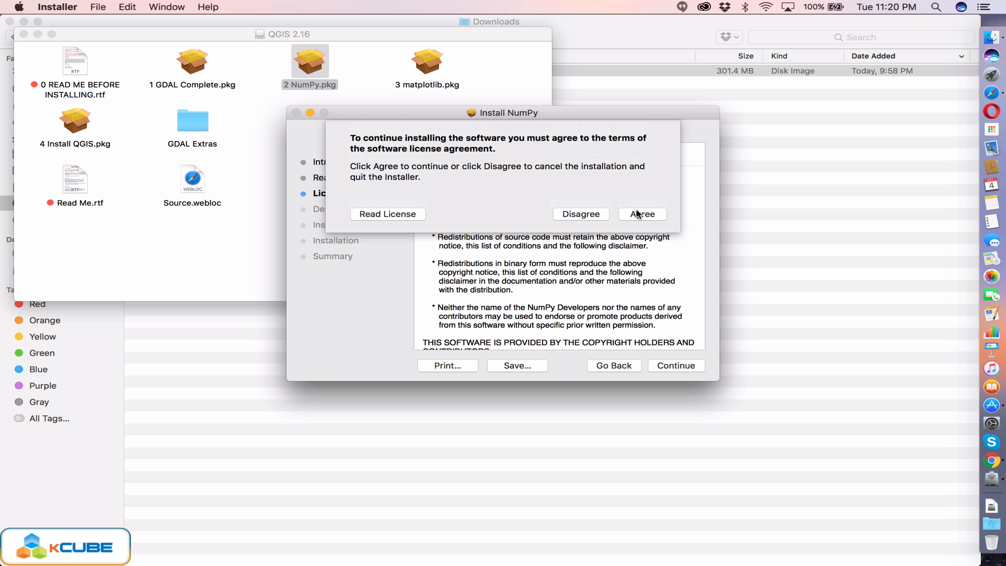
click(643, 214)
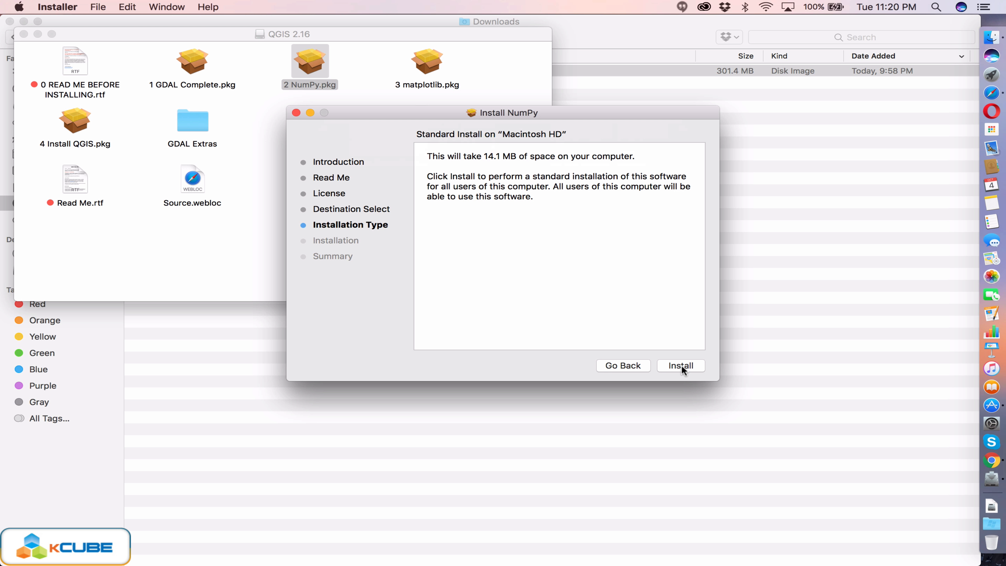
Step: Authorize and complete the NumPy install, then close it keeping the installer package
click(680, 365)
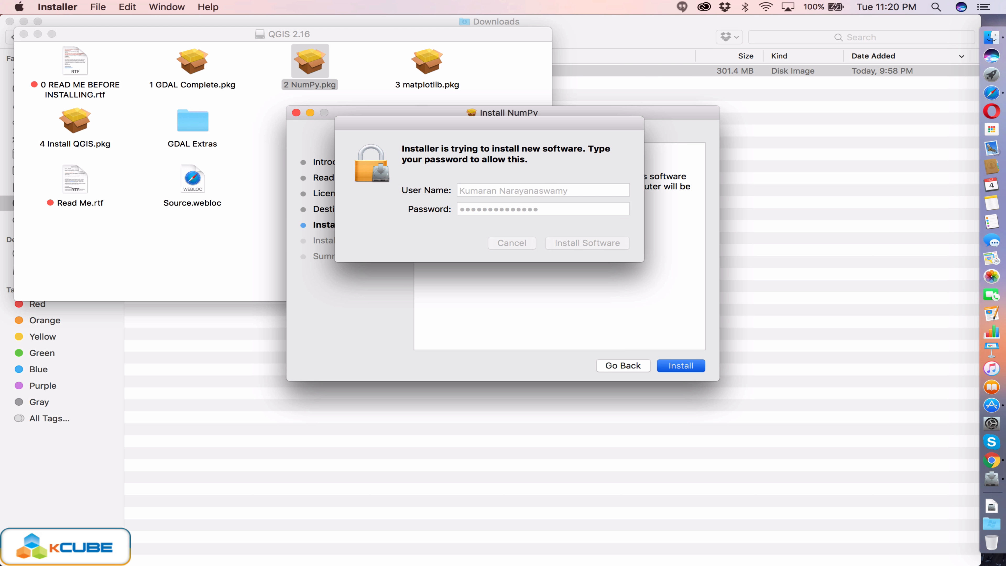
click(586, 243)
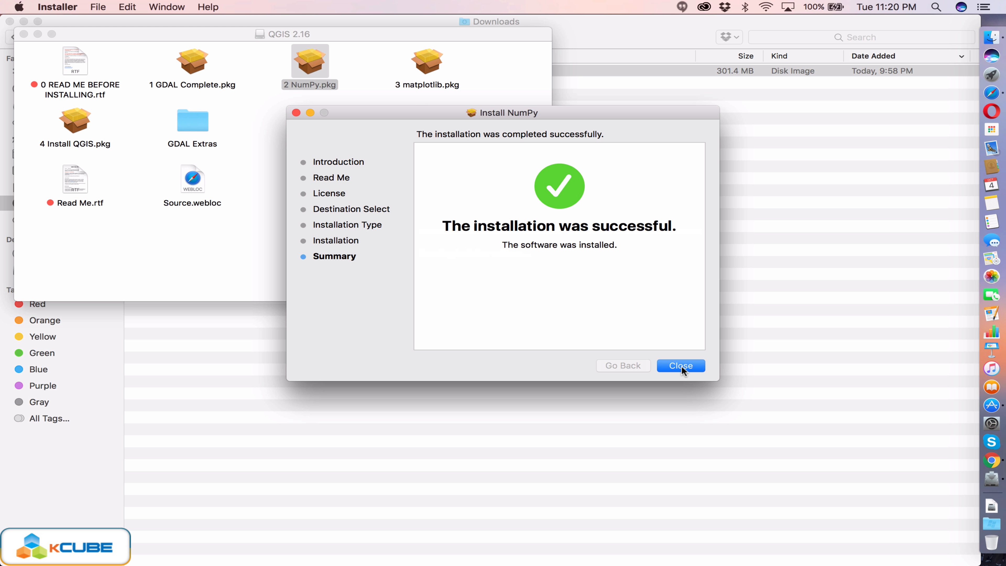
click(681, 365)
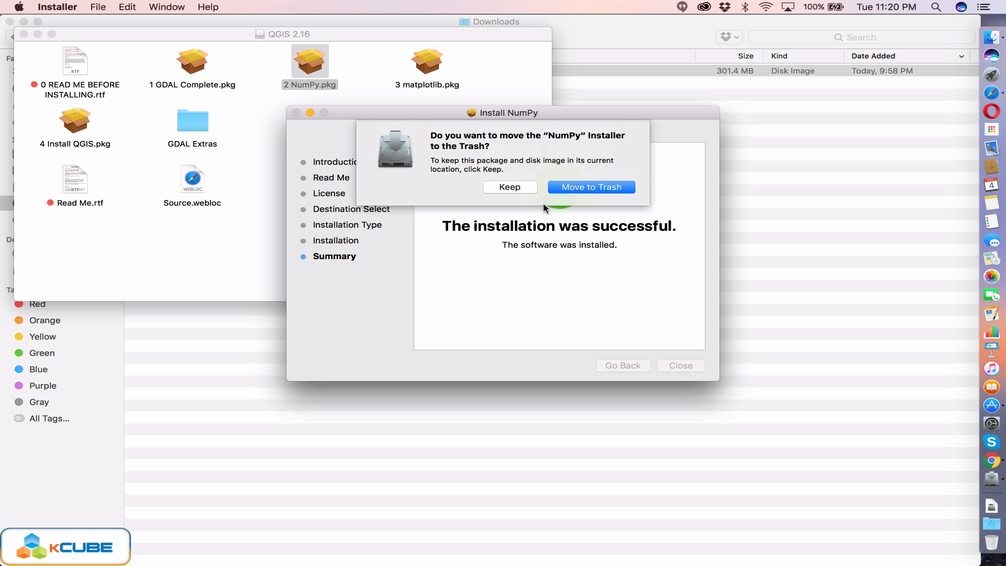
click(510, 187)
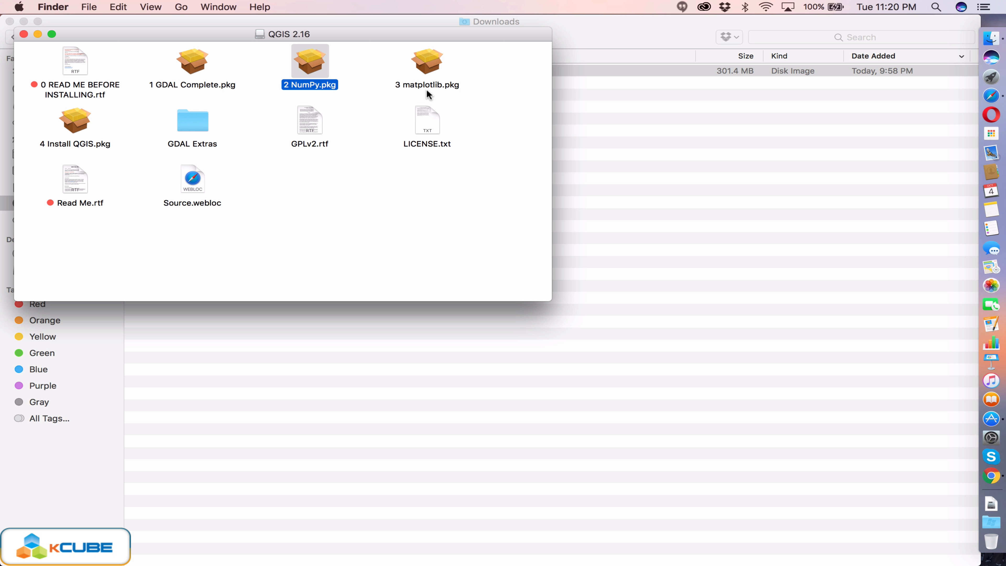
mouse_move(441, 88)
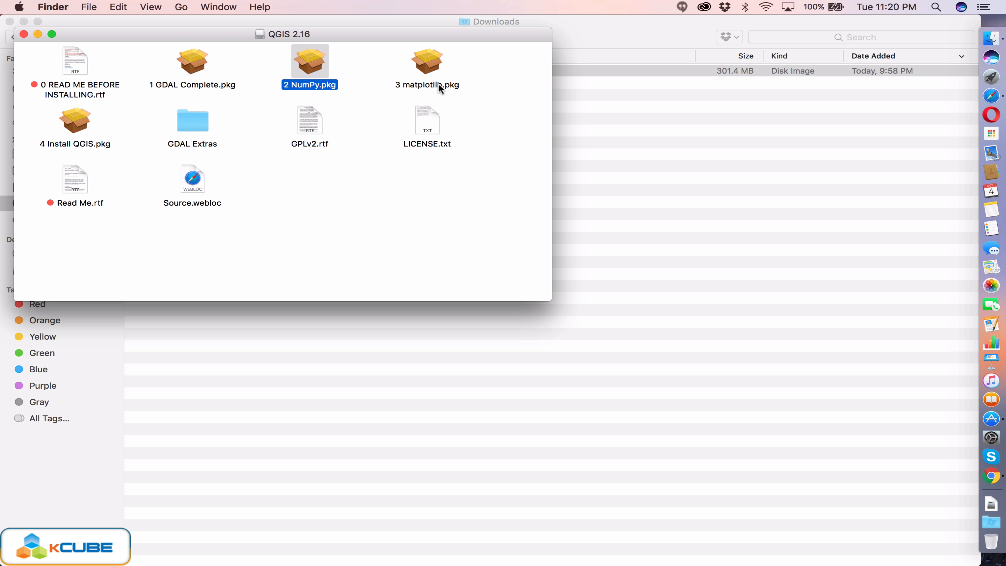
Step: Start the 3 matplotlib.pkg installer past the security warning and accept its license
right_click(426, 60)
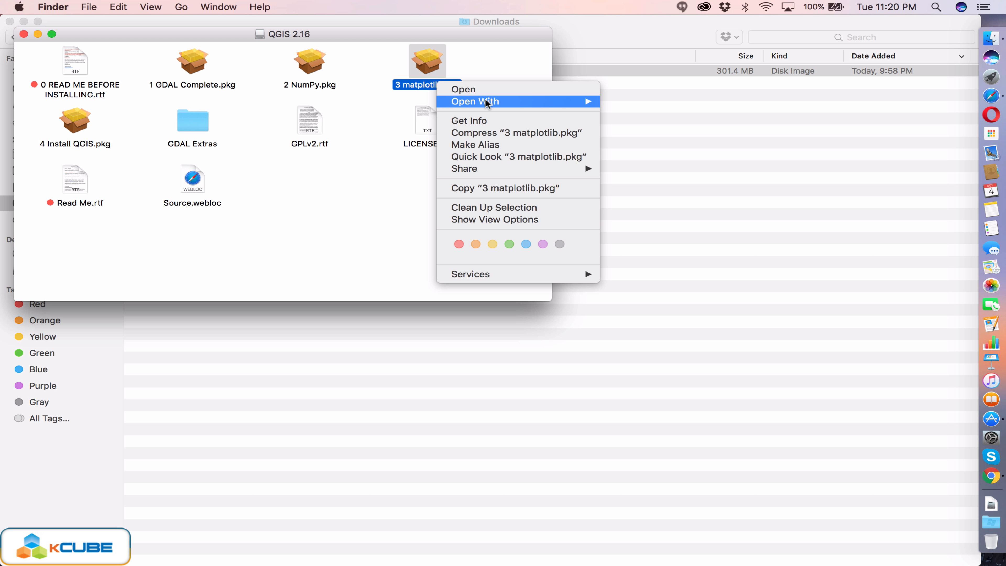
click(463, 89)
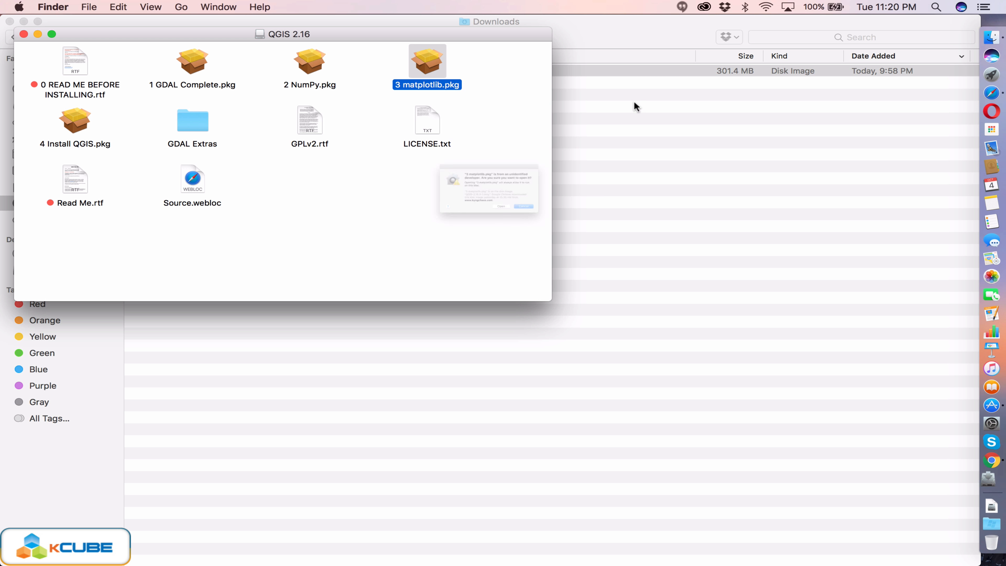
click(525, 206)
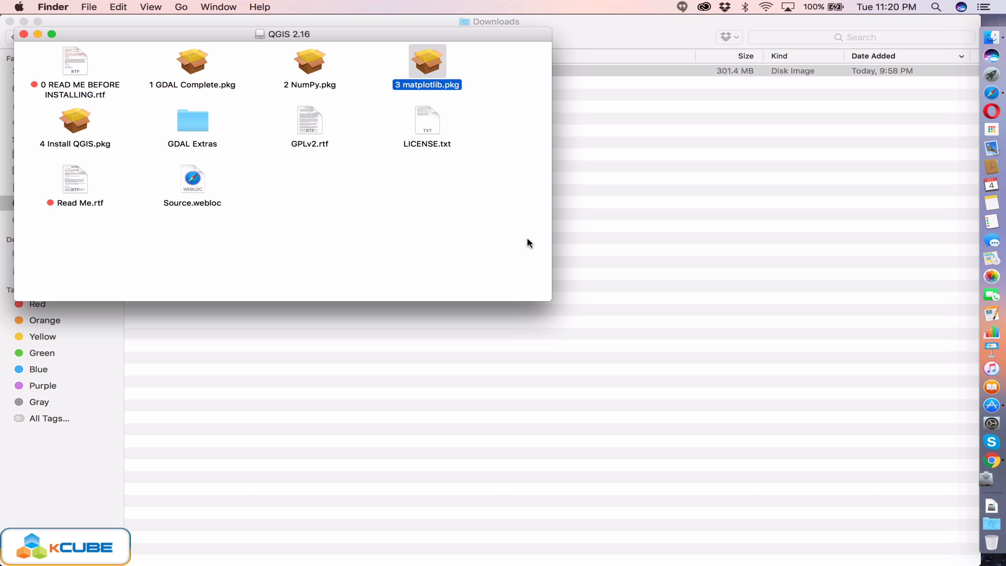
double_click(427, 61)
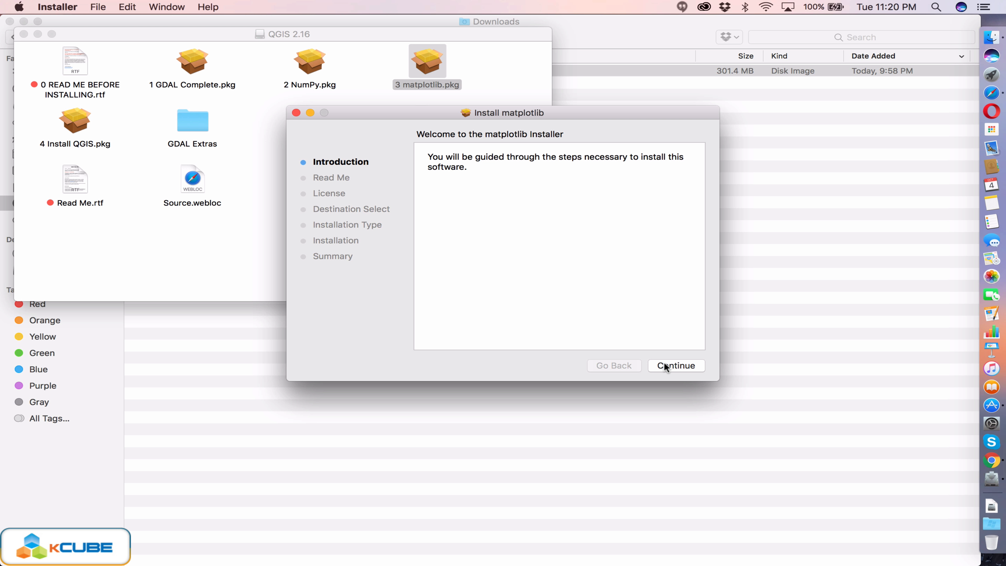
click(676, 365)
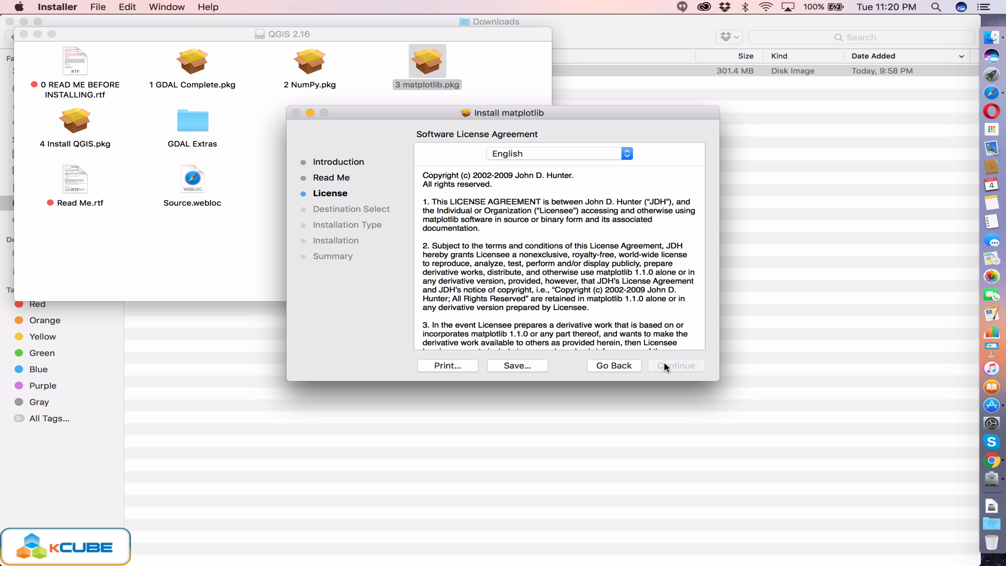
click(675, 366)
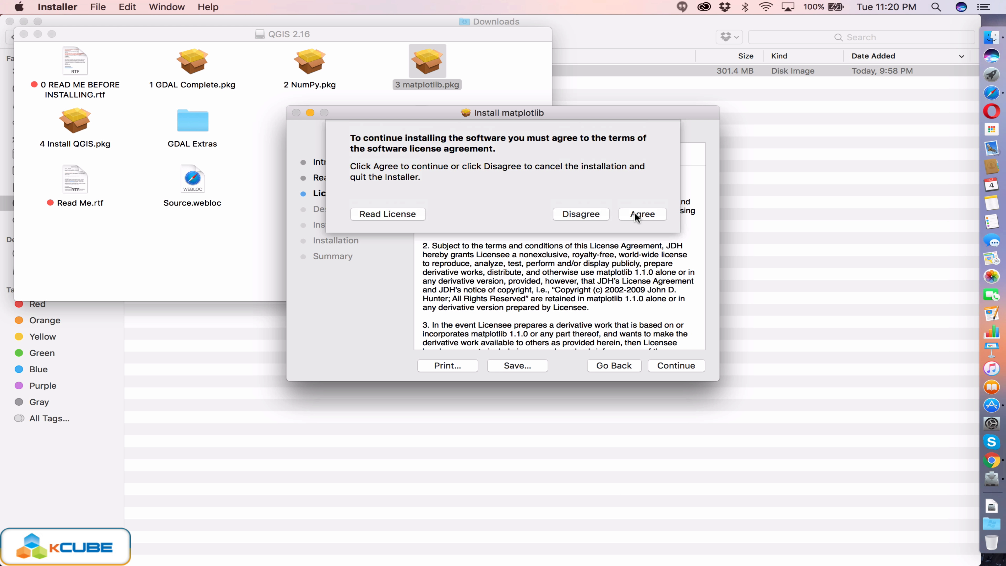
click(642, 214)
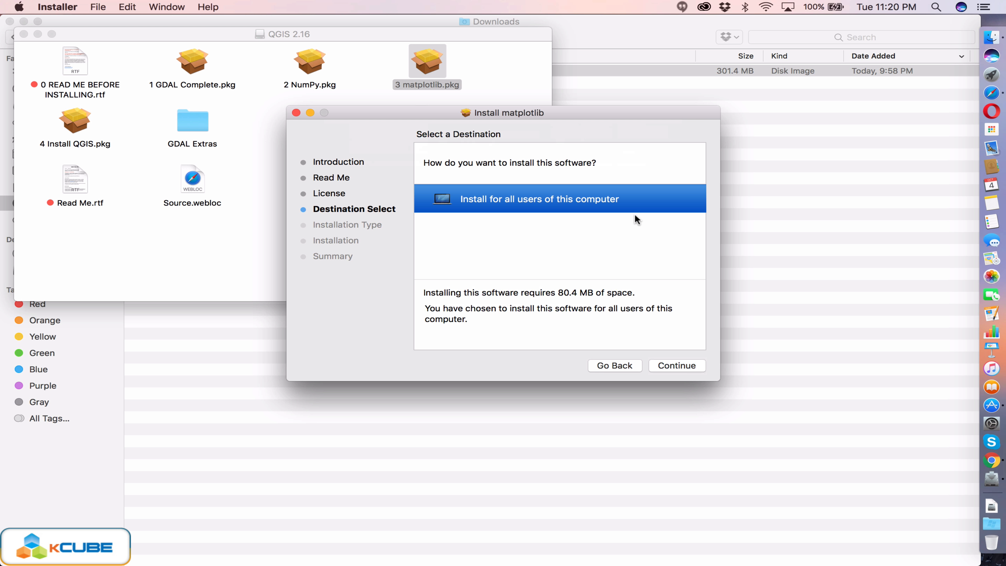
mouse_move(672, 372)
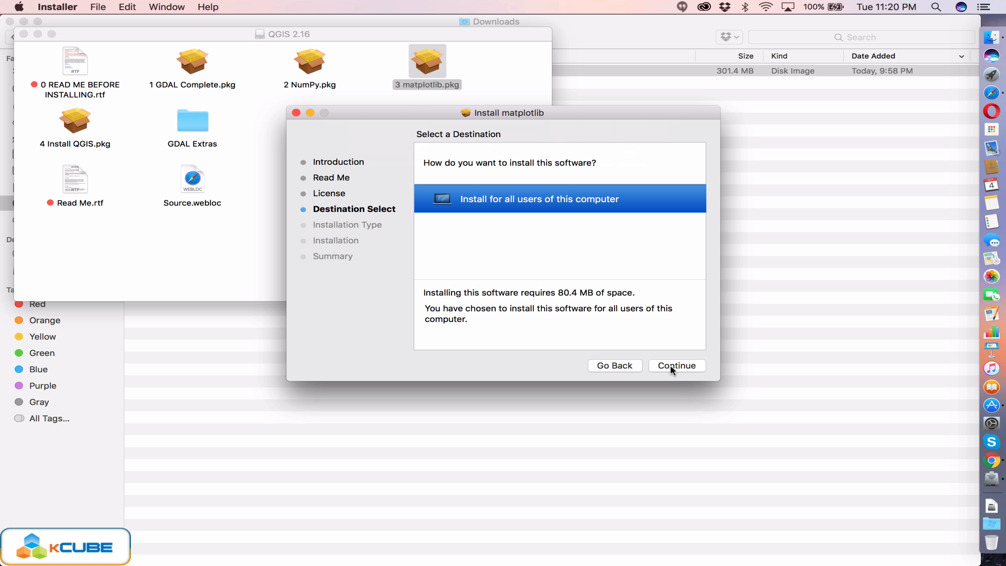
Step: Install matplotlib for all users, authorizing with the password, and close the finished installer
click(677, 365)
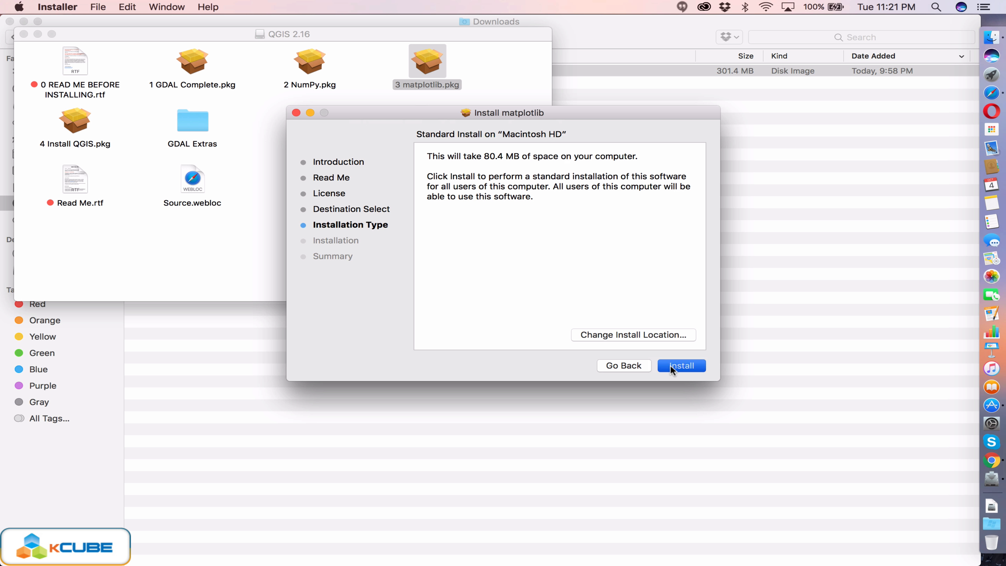
click(681, 366)
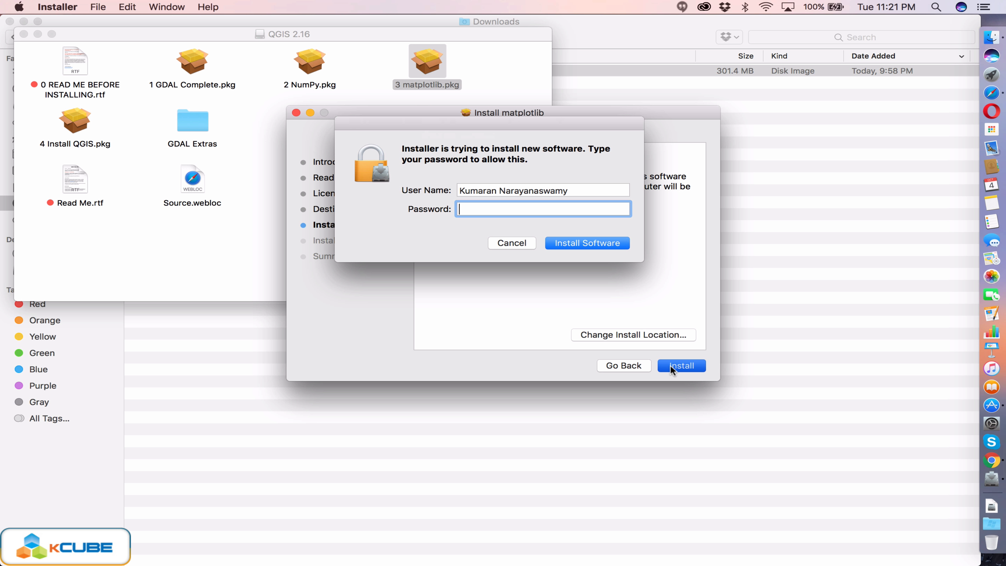
text(password)
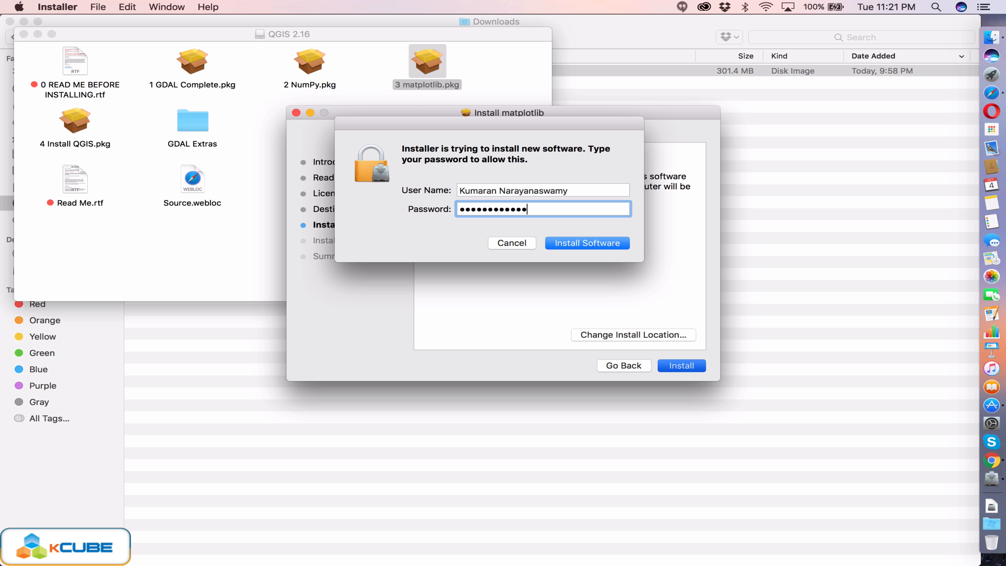
click(586, 243)
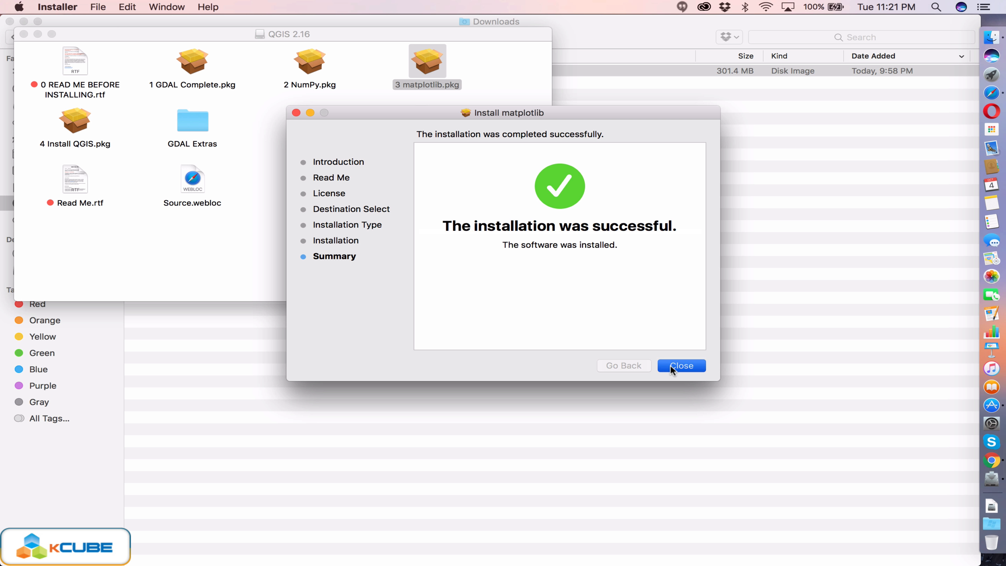
click(681, 365)
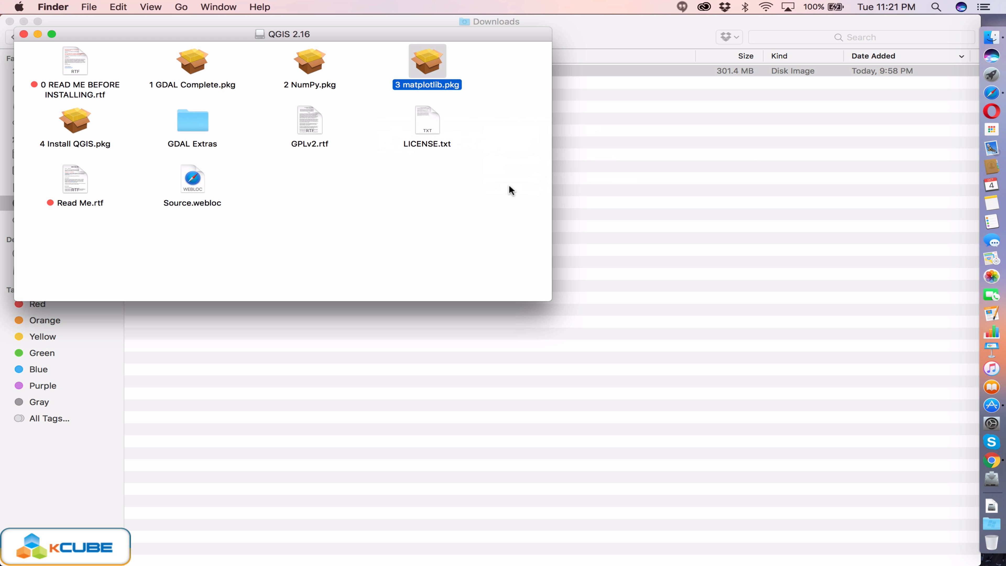
mouse_move(88, 134)
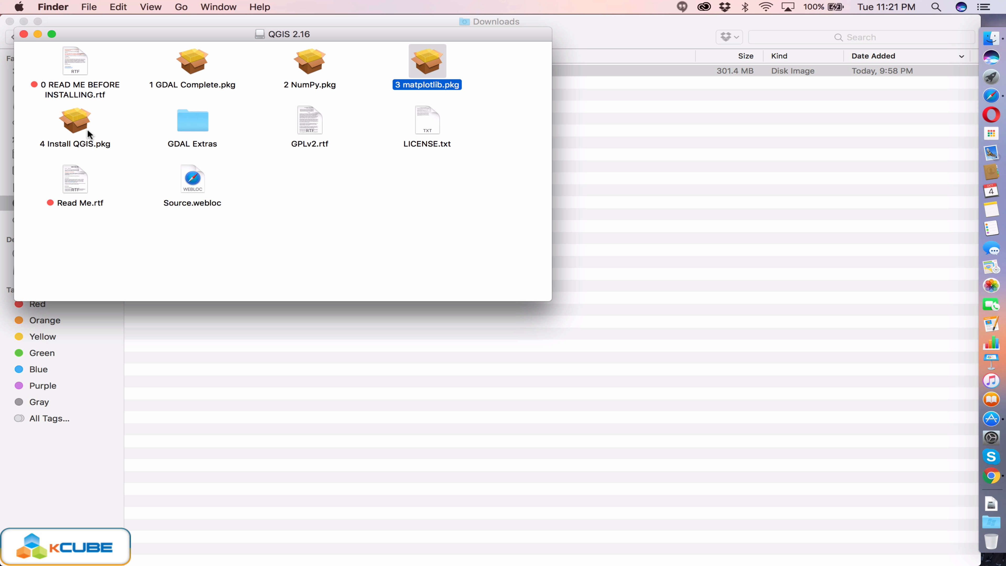
Step: Start the 4 Install QGIS.pkg installer, confirming the unidentified-developer prompt
right_click(75, 120)
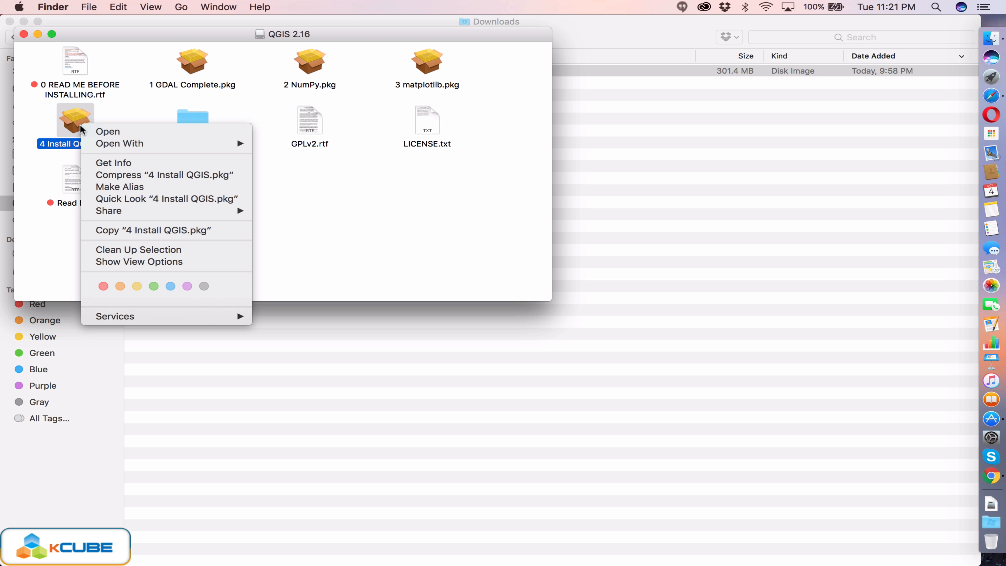
click(302, 149)
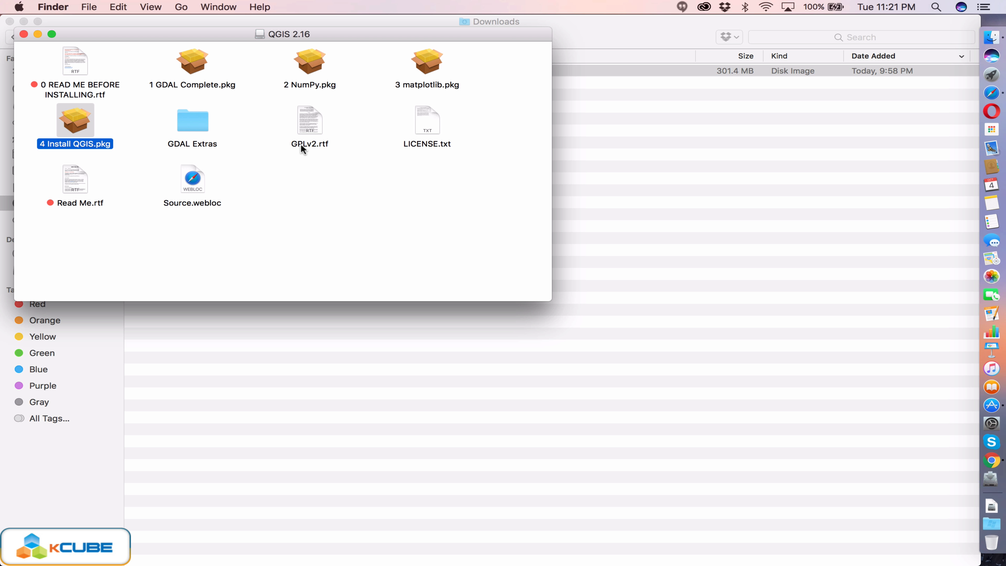
double_click(74, 120)
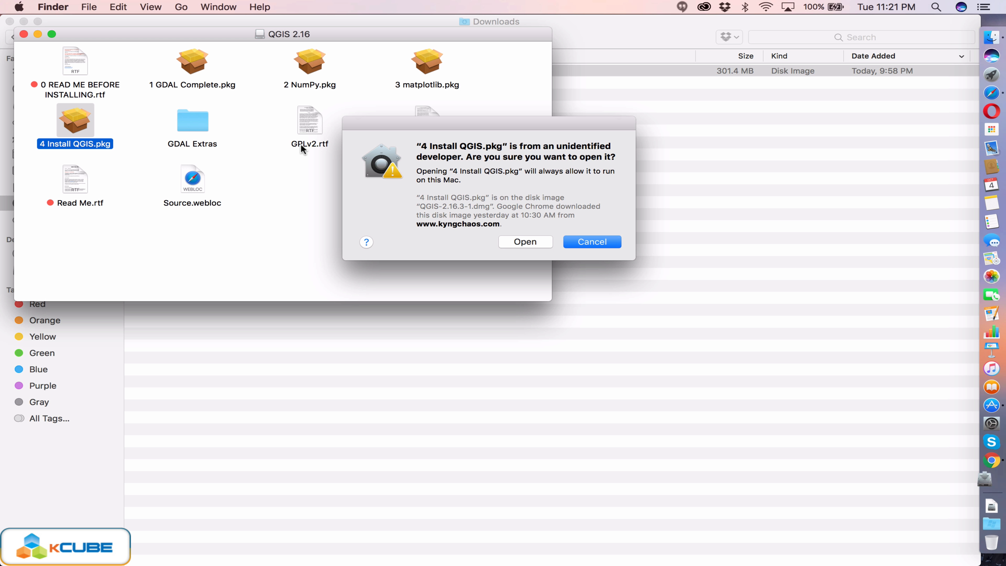
mouse_move(508, 292)
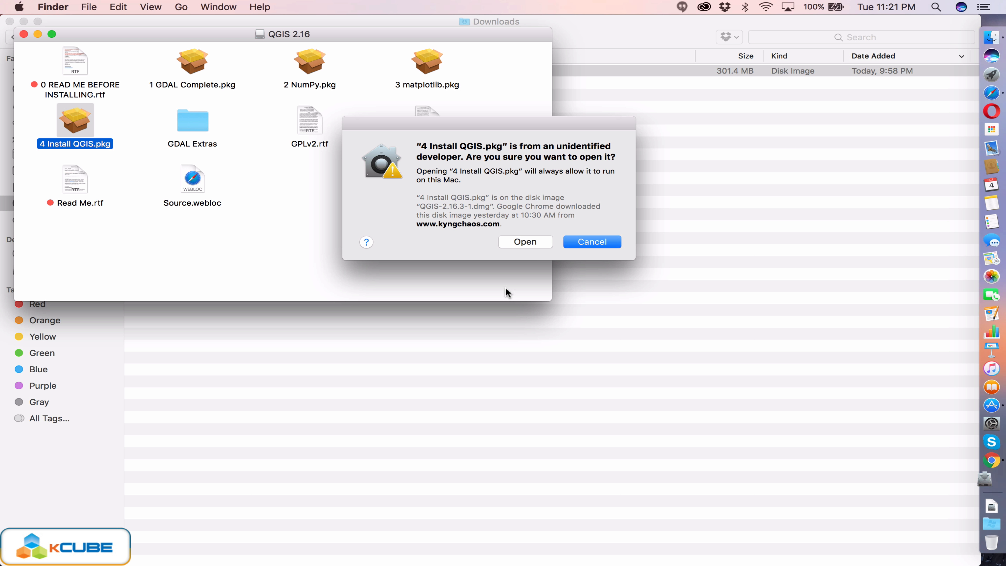
click(592, 242)
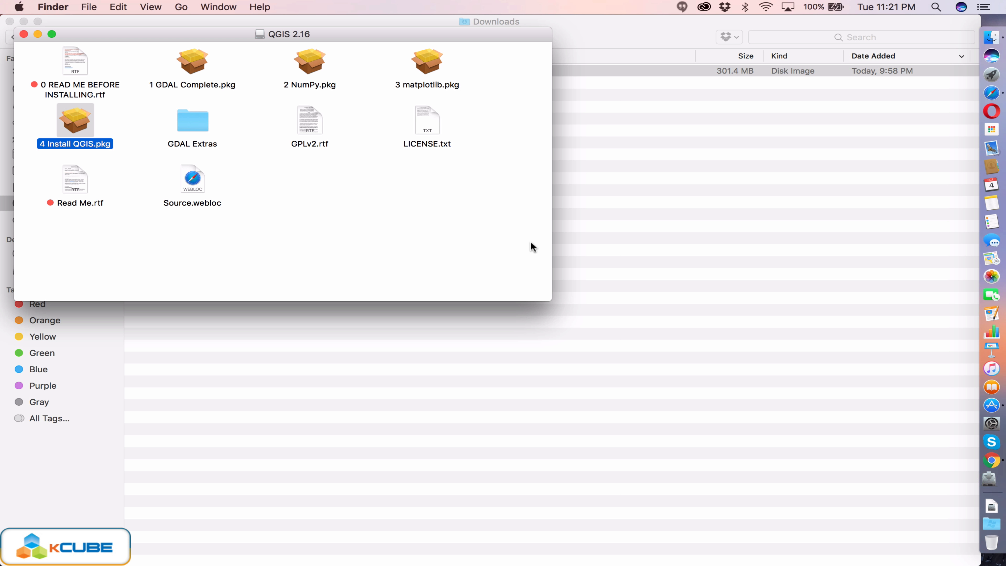
double_click(75, 120)
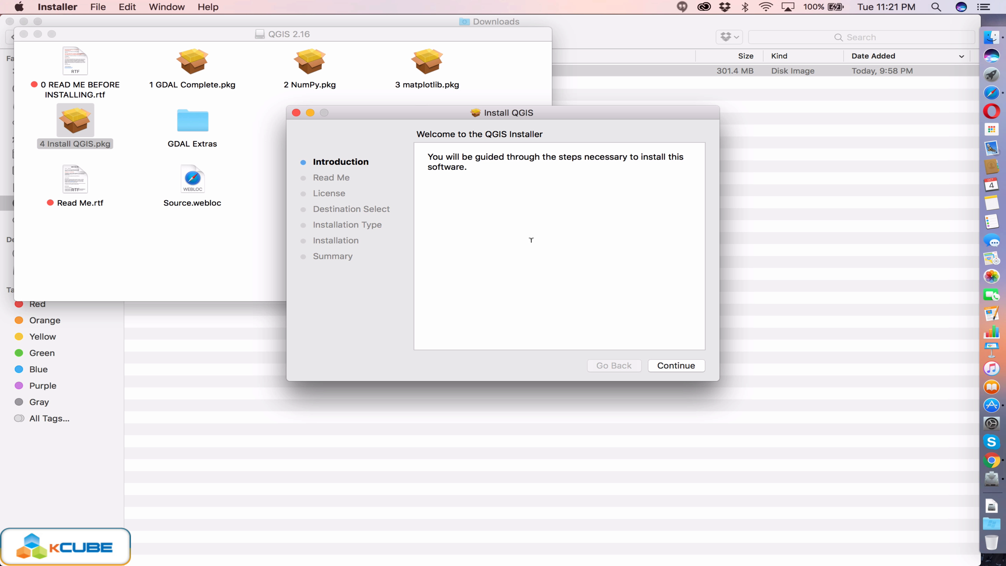
Step: Step through the QGIS read me and license, agree, and choose installing for all users
click(675, 365)
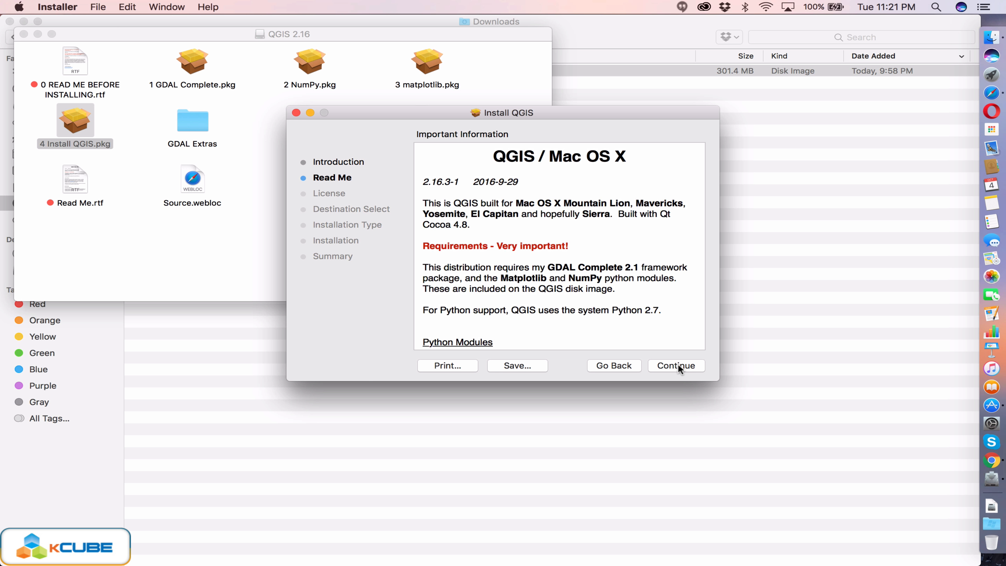
click(675, 366)
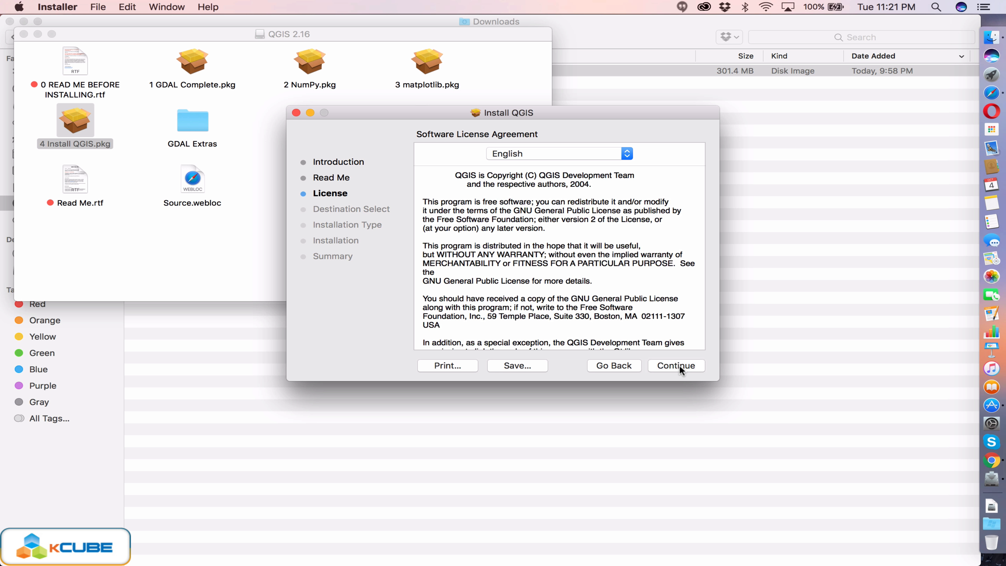
click(675, 365)
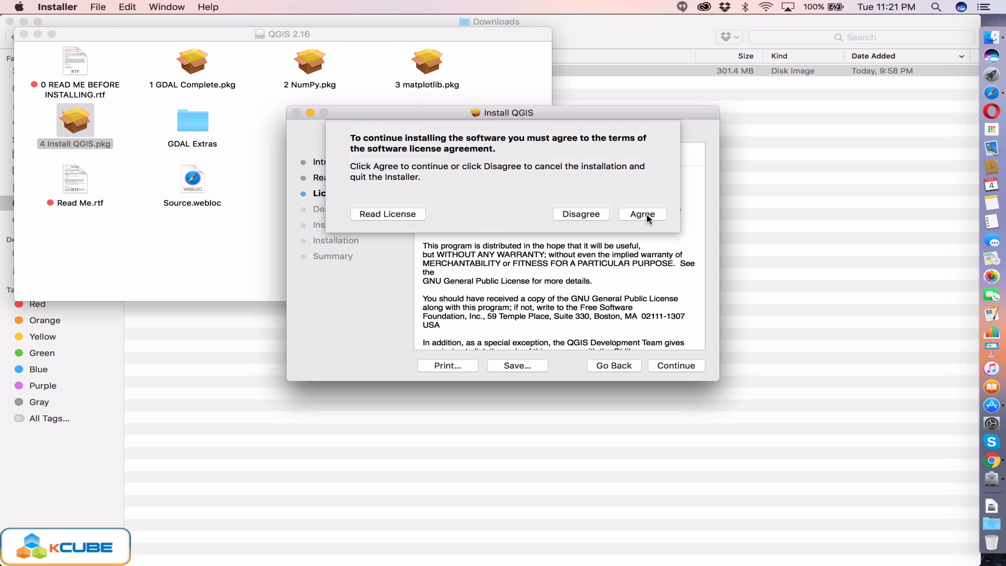
click(642, 214)
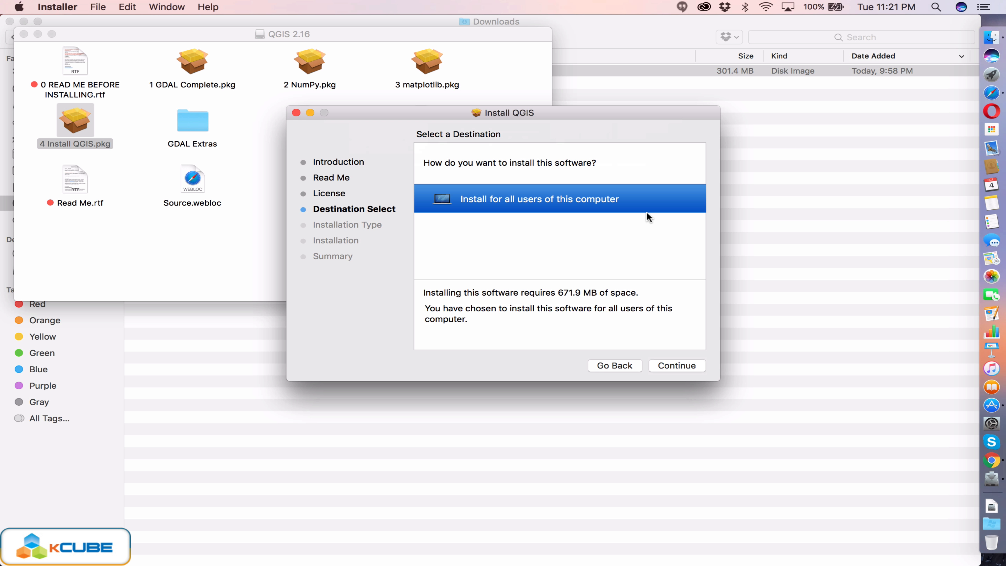
mouse_move(678, 365)
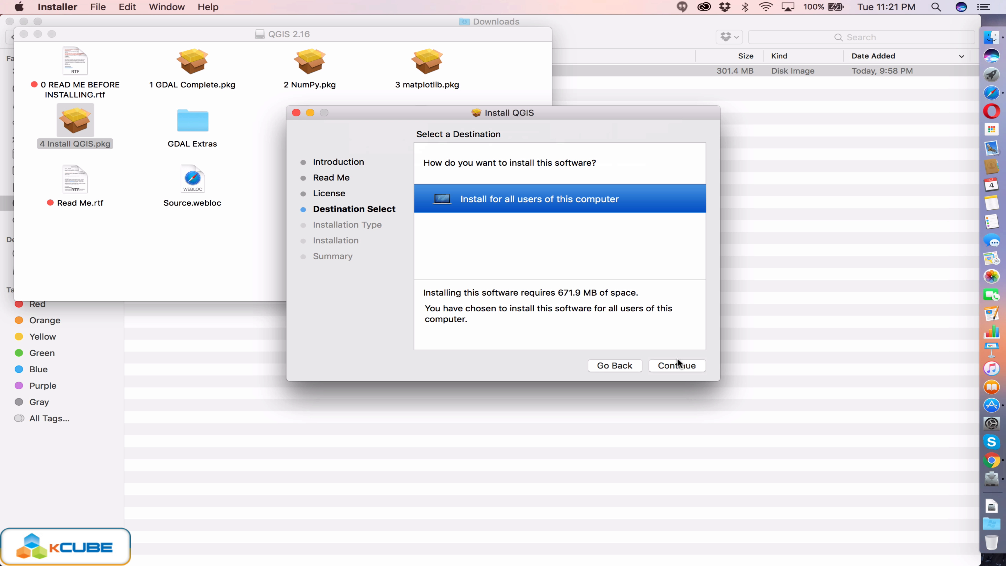
click(675, 365)
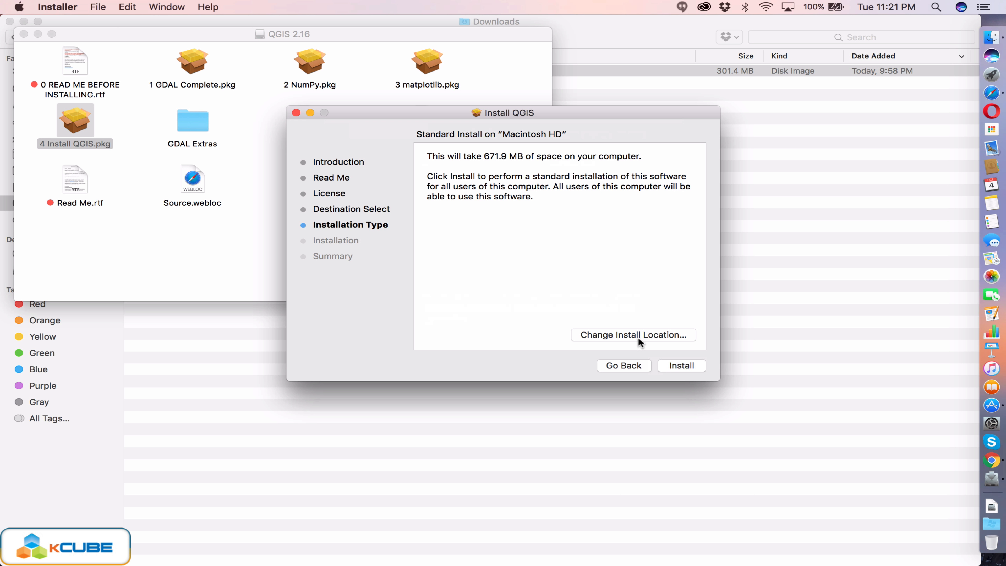
click(622, 365)
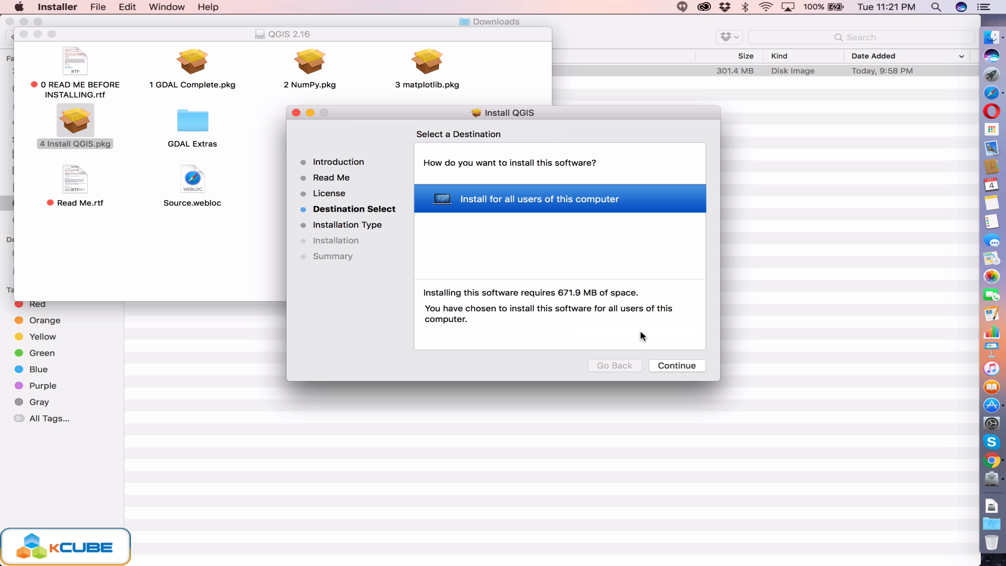
mouse_move(556, 205)
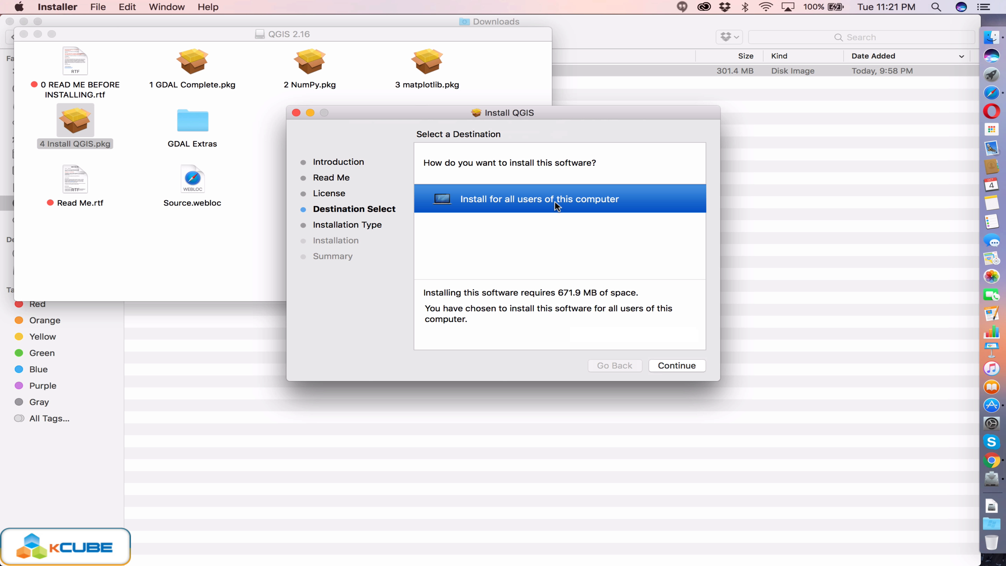
click(677, 366)
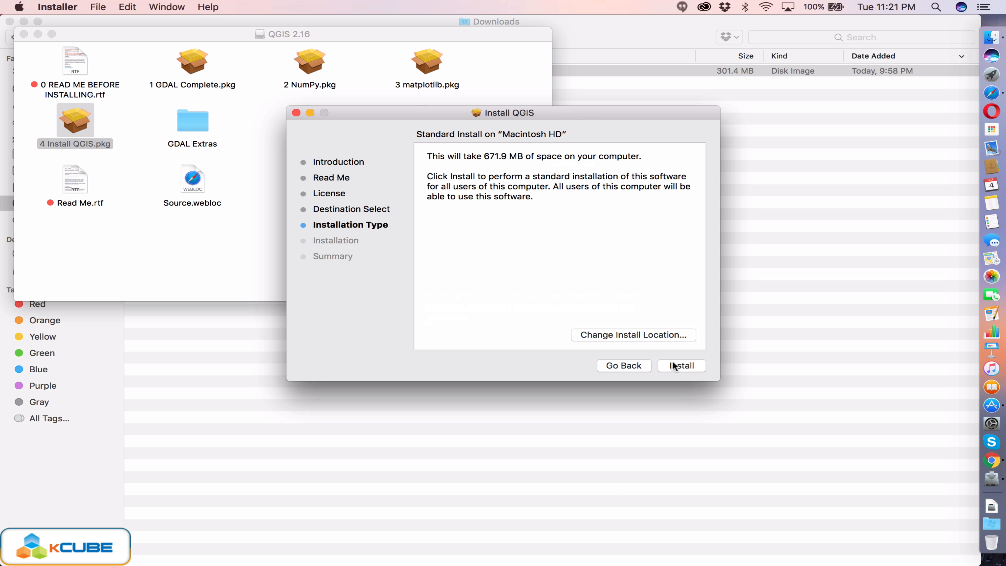
Step: Authorize the standard QGIS install with the password, then close it keeping the installer package
click(681, 365)
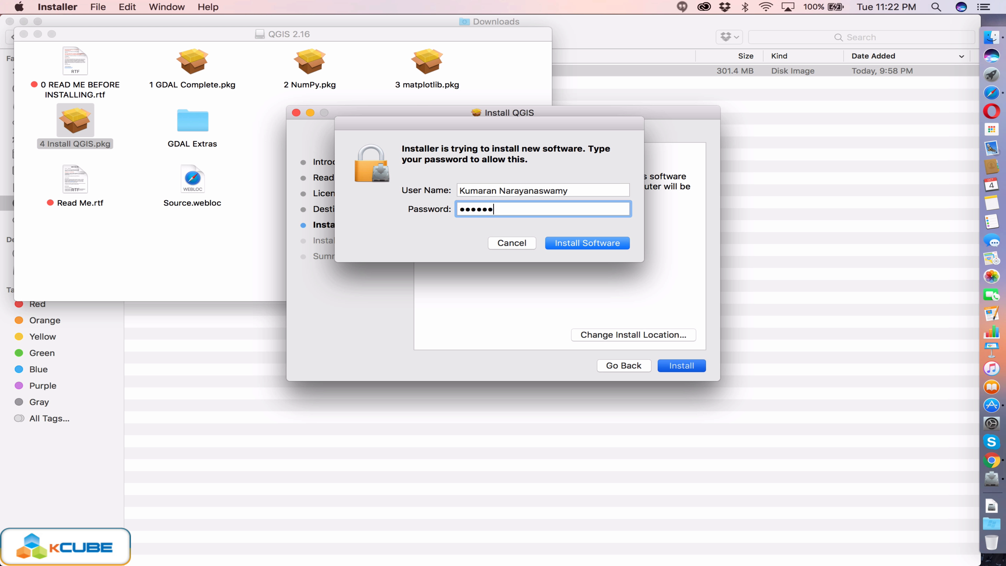
text(password)
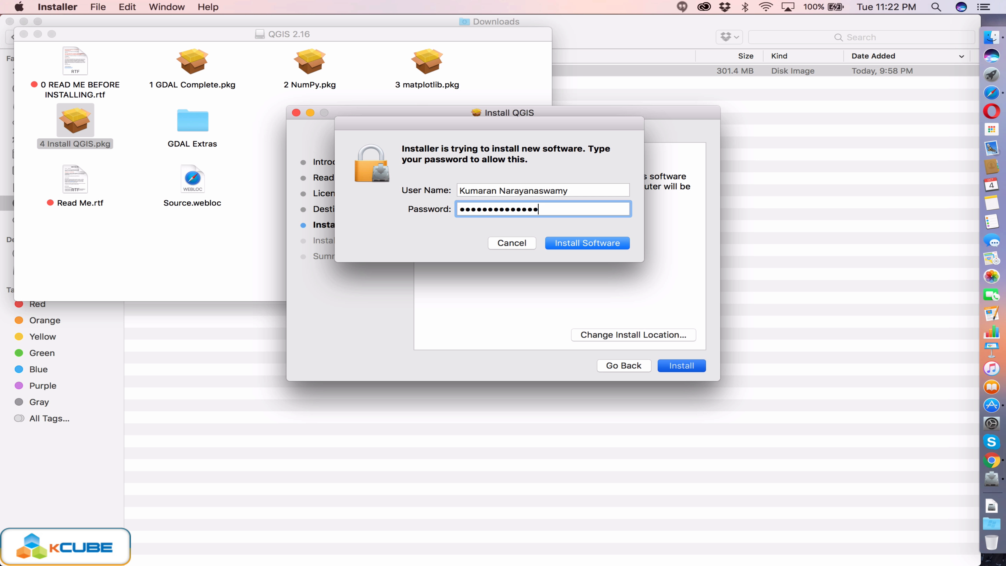
click(586, 243)
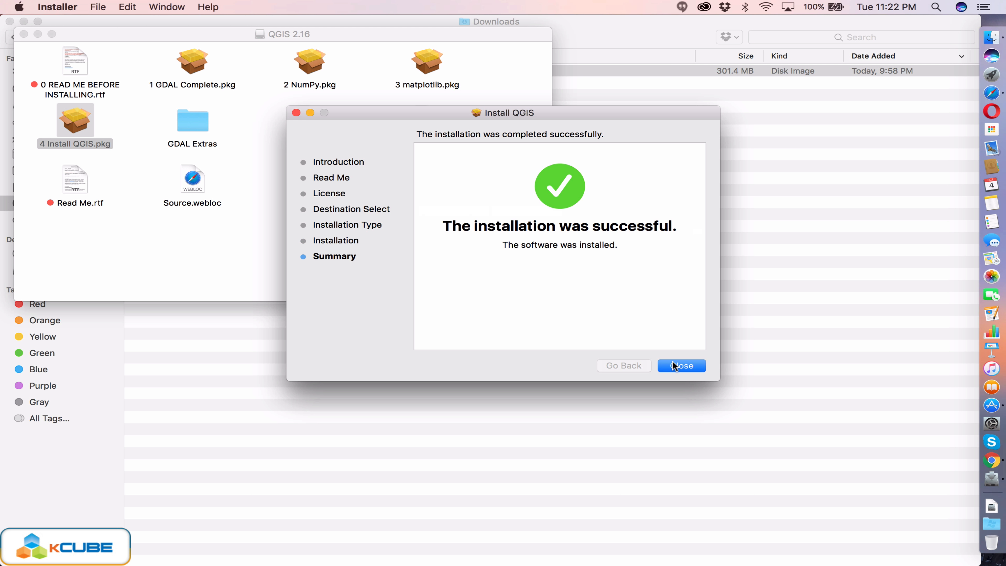
click(681, 366)
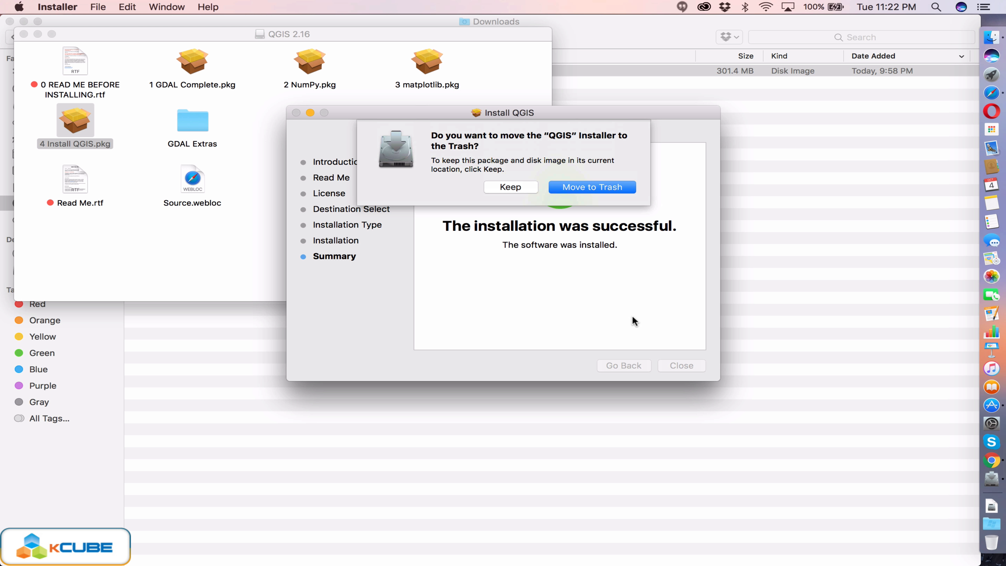
click(510, 187)
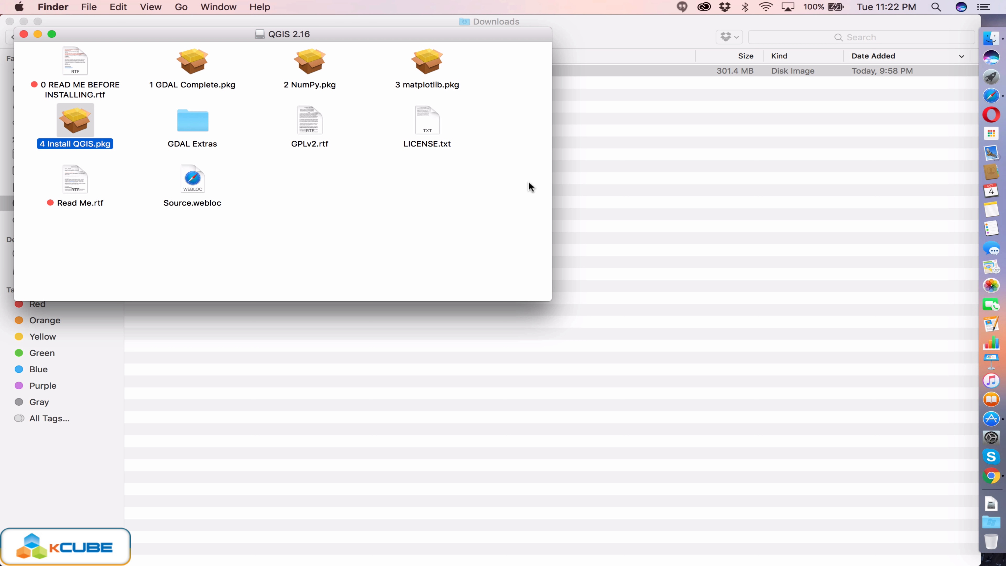
mouse_move(992, 82)
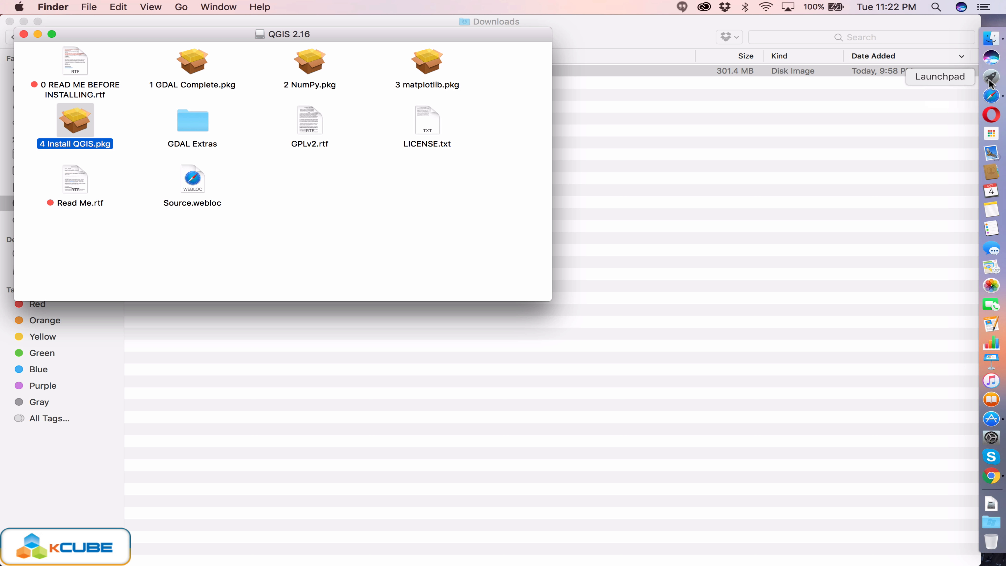
Step: Launch QGIS 2.16.3 and dismiss the startup tips dialog to reach the main window
click(992, 77)
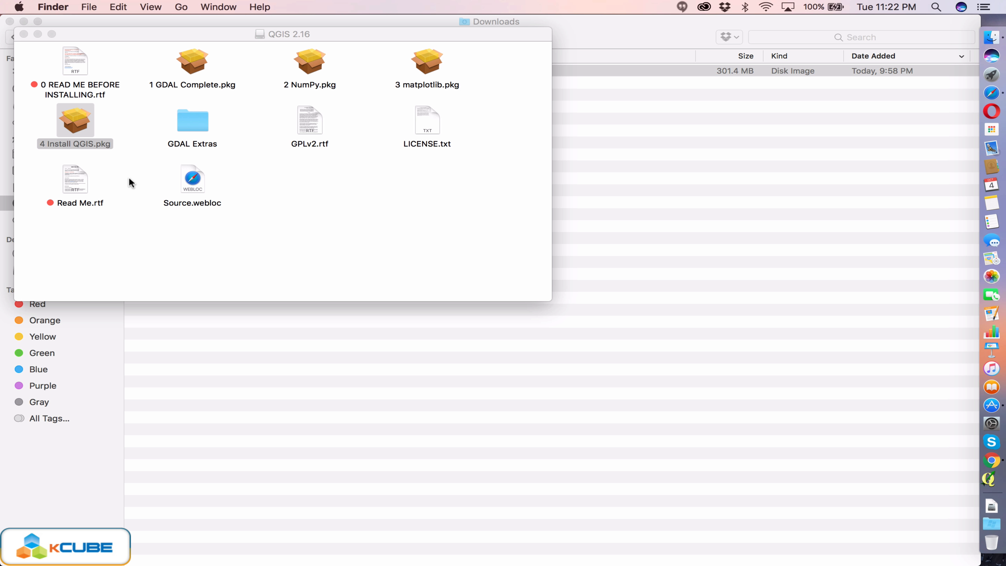
double_click(75, 122)
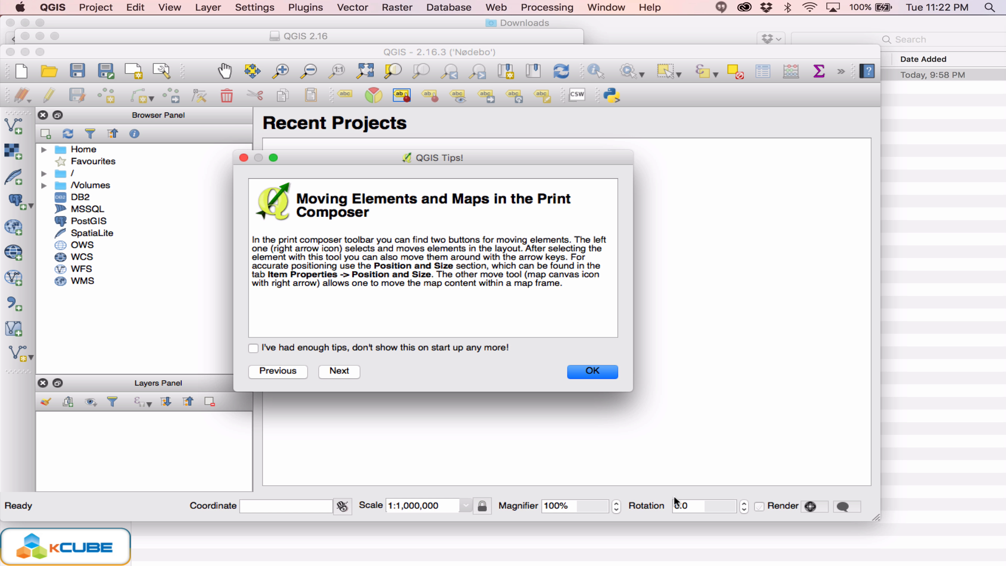
click(590, 371)
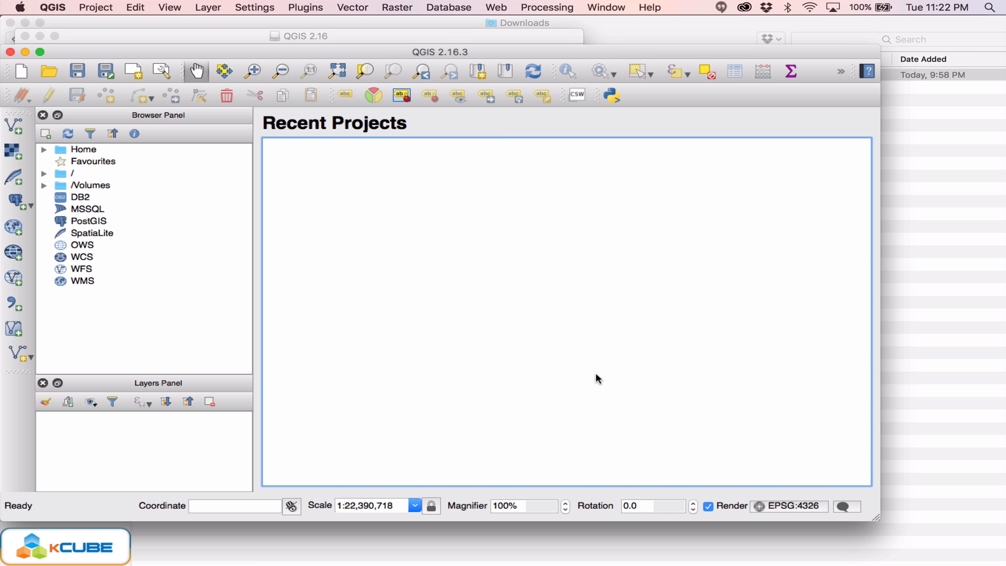